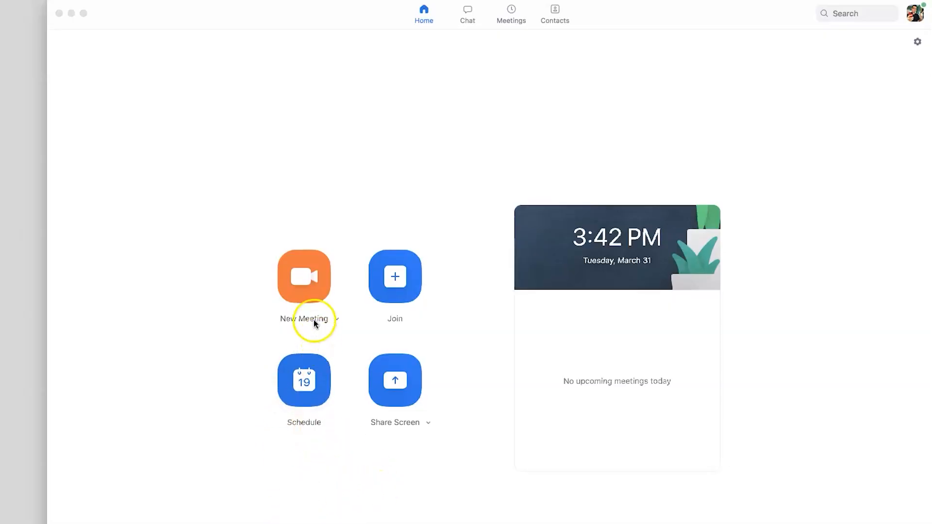
pyautogui.moveTo(417, 373)
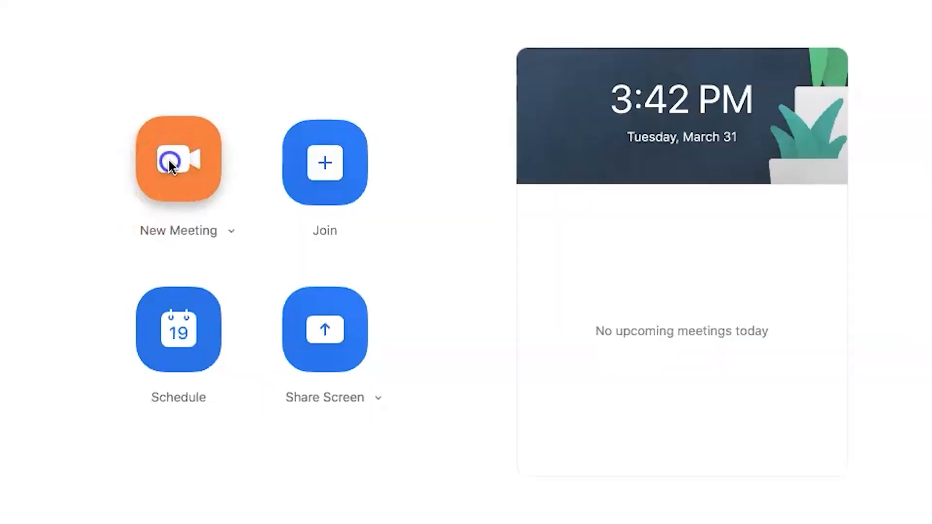
# - Start a new meeting and join its audio through the computer
pyautogui.click(178, 162)
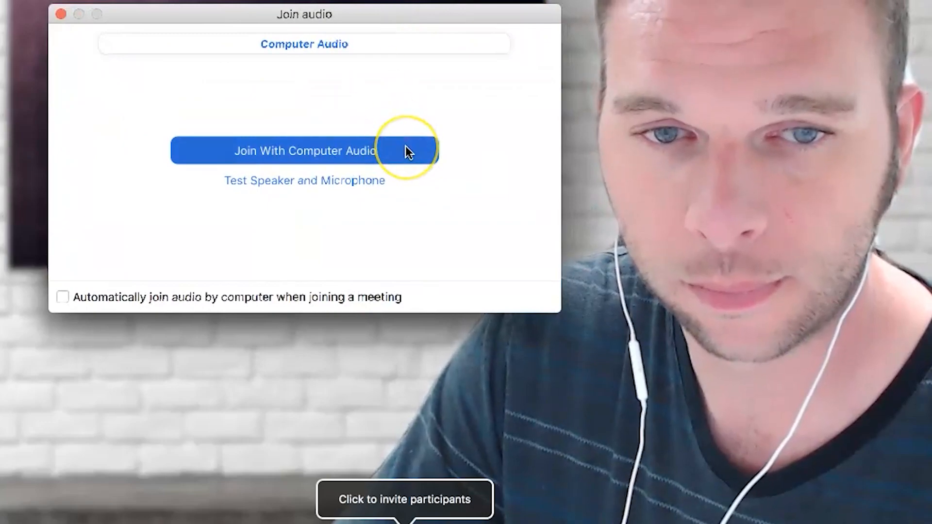
pyautogui.click(304, 149)
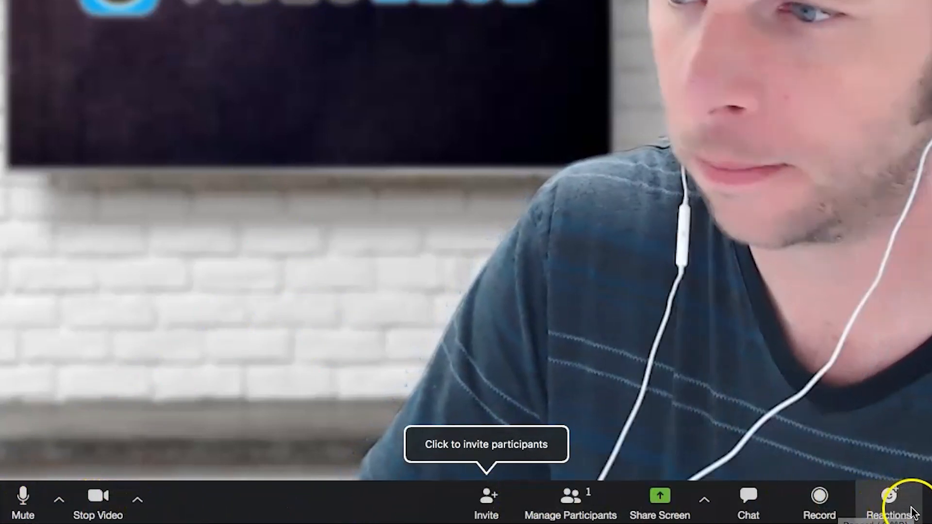
pyautogui.moveTo(23, 497)
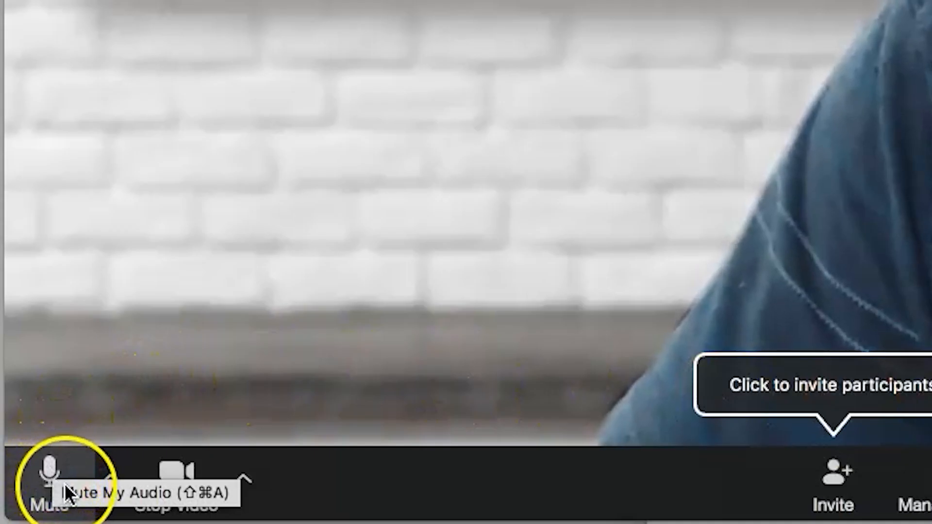
# - Show the microphone and speaker choices from the Mute caret menu
pyautogui.click(108, 480)
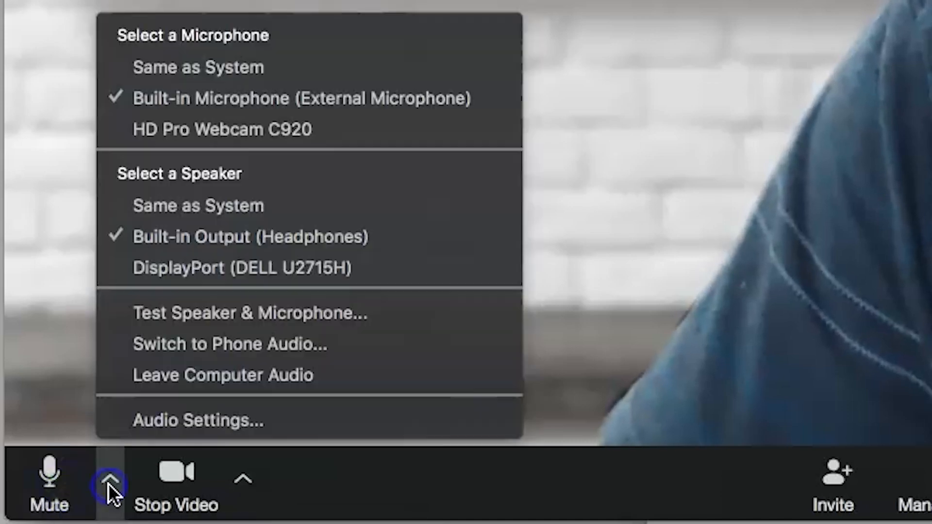
pyautogui.moveTo(344, 98)
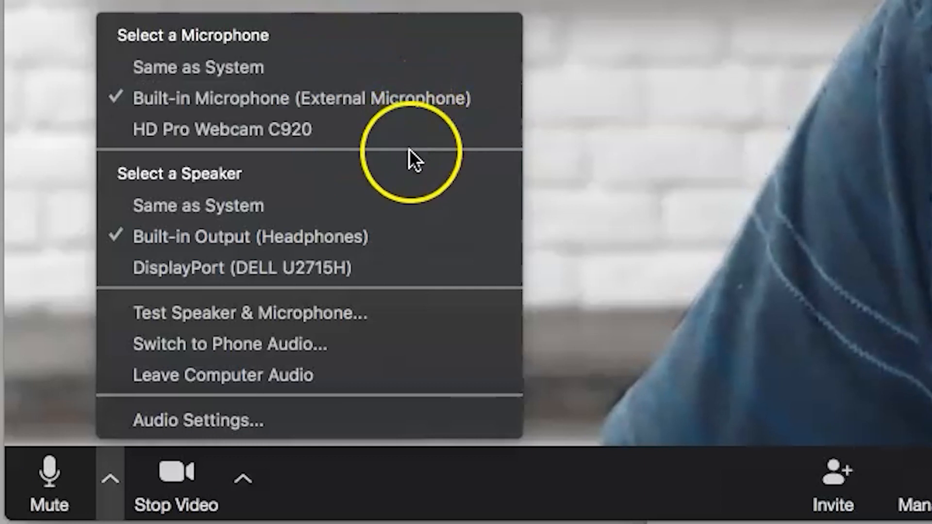
pyautogui.moveTo(423, 344)
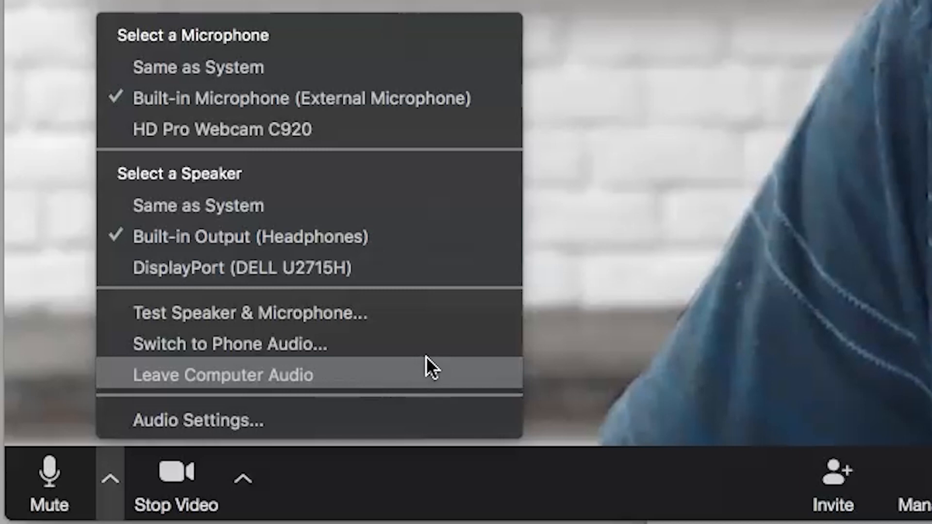
pyautogui.moveTo(362, 205)
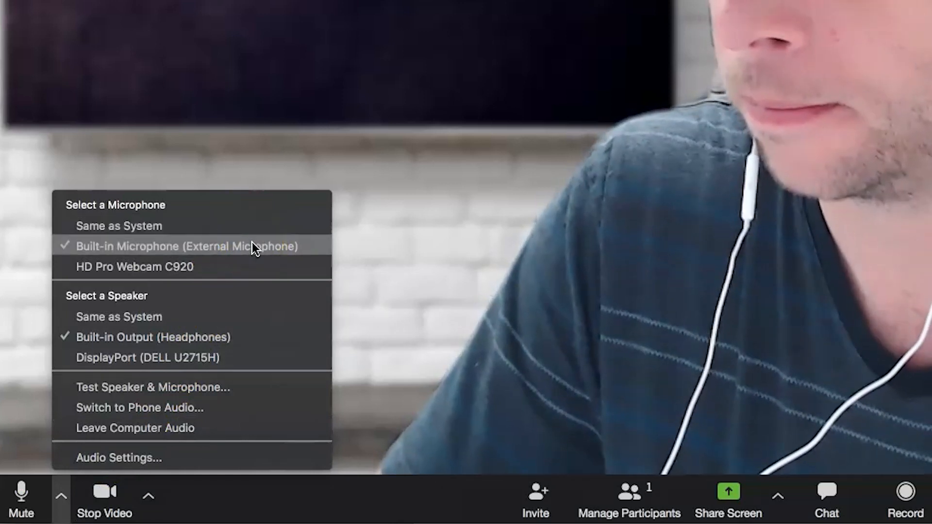
pyautogui.moveTo(247, 266)
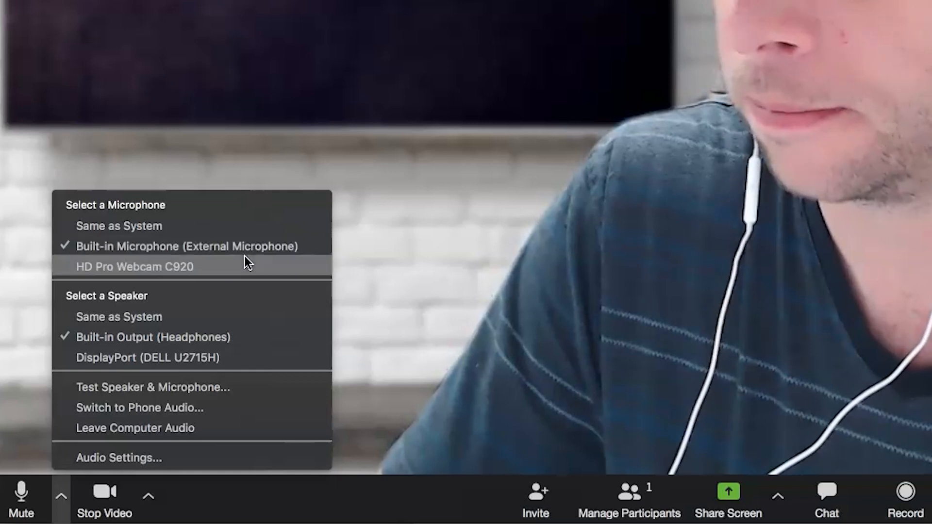
pyautogui.moveTo(219, 364)
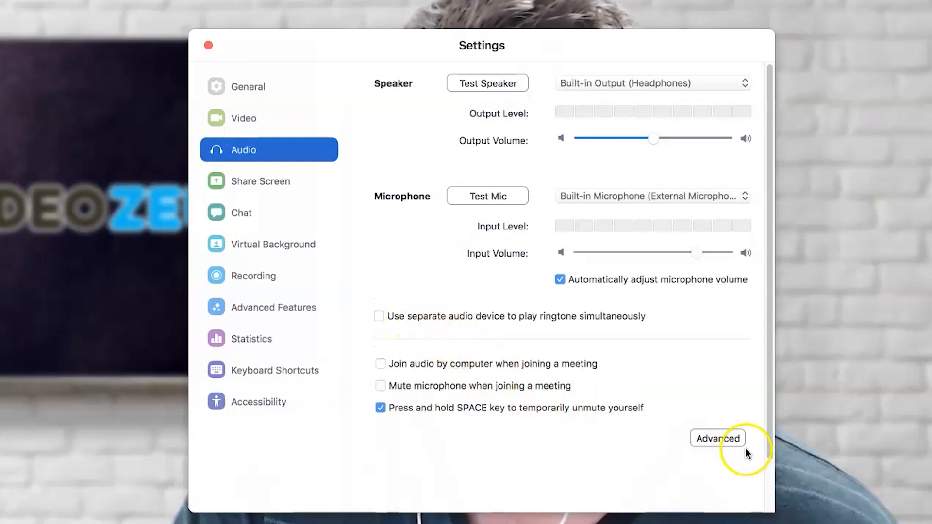
# - Review the advanced audio processing options (noise suppression, echo cancellation on Auto) and return to the meeting
pyautogui.click(717, 438)
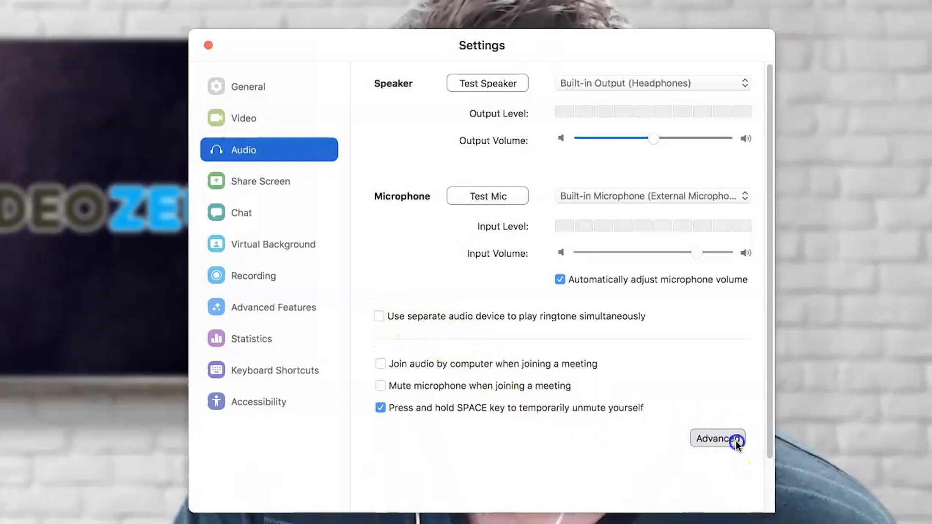
pyautogui.click(717, 439)
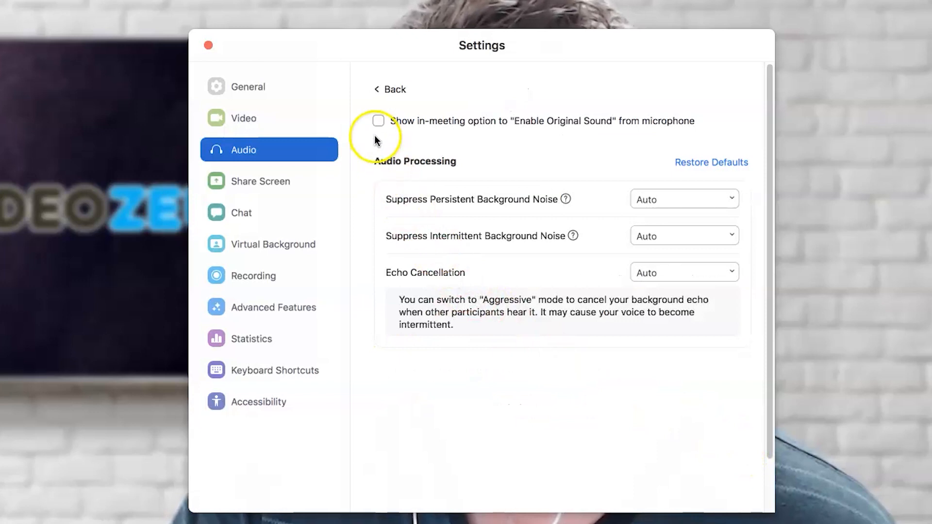
pyautogui.moveTo(566, 199)
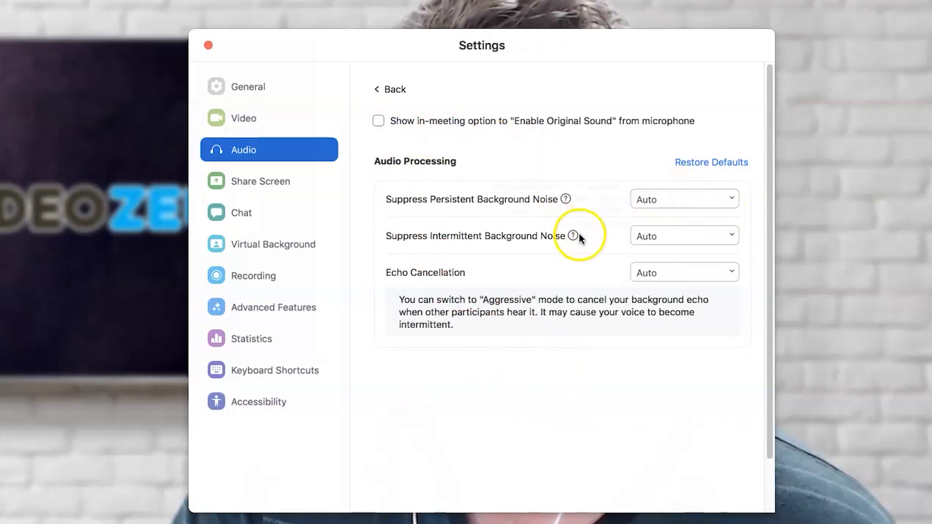
pyautogui.moveTo(593, 268)
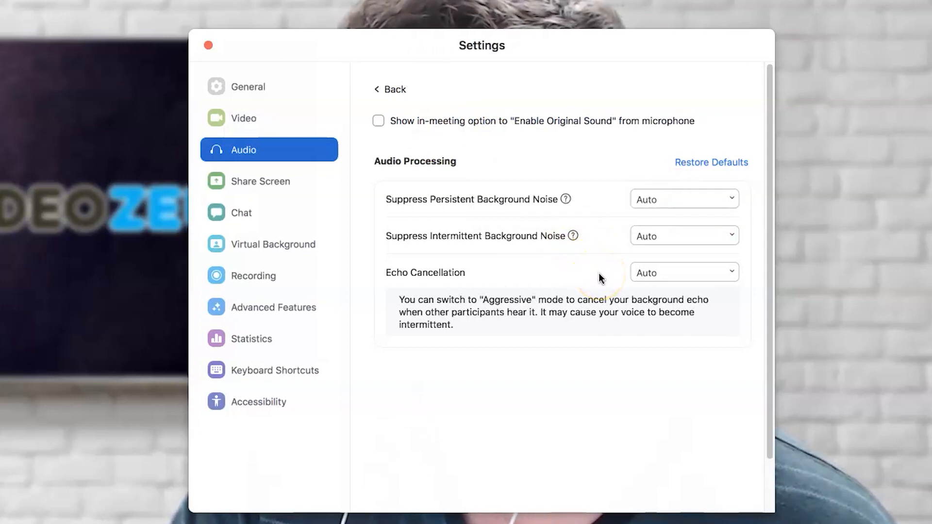
pyautogui.click(208, 46)
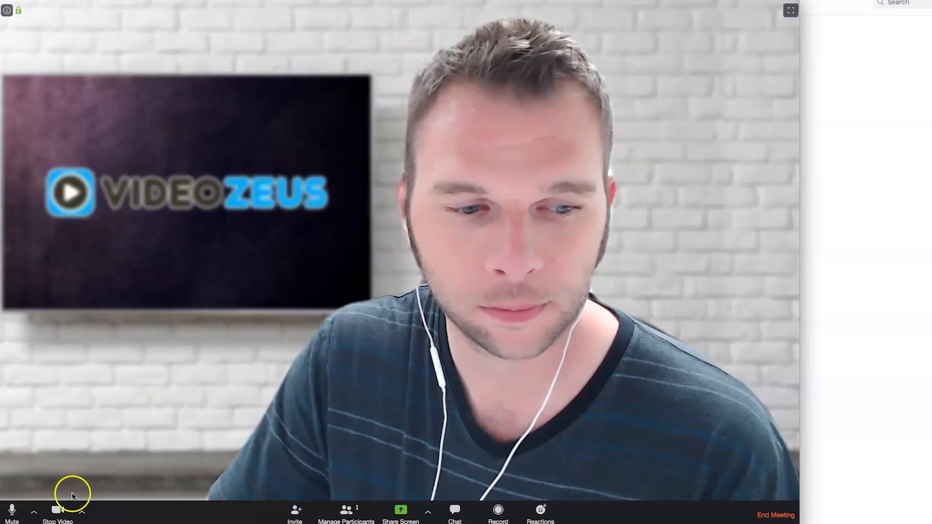
pyautogui.click(58, 511)
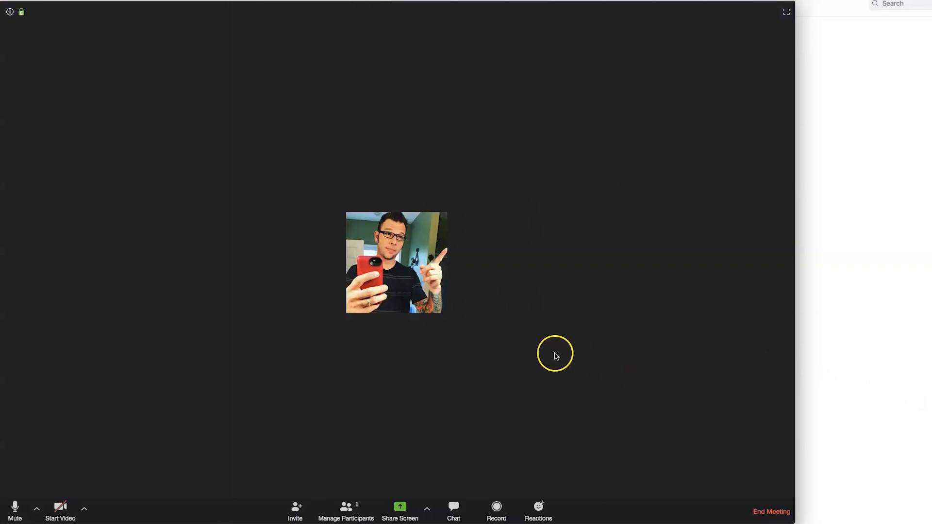
pyautogui.click(60, 512)
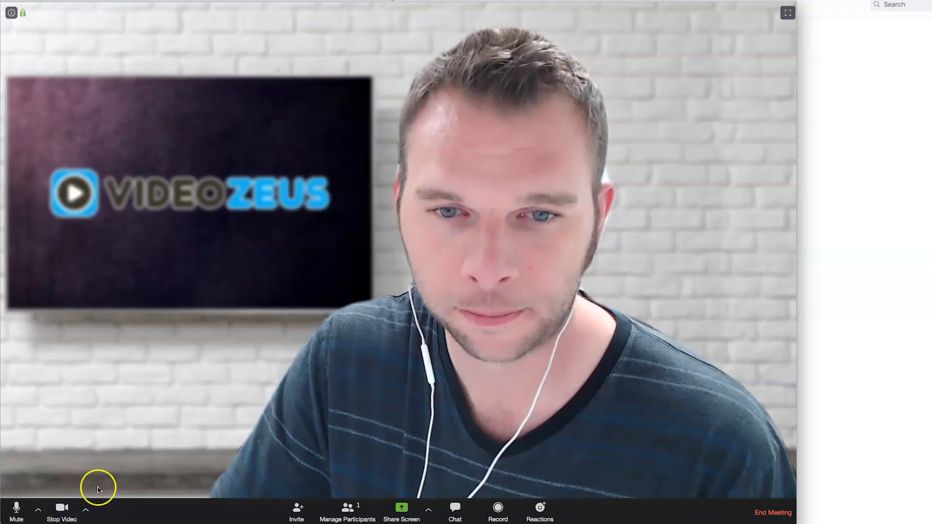
# - Switch the meeting video to the HD Pro Webcam C920 camera
pyautogui.click(85, 509)
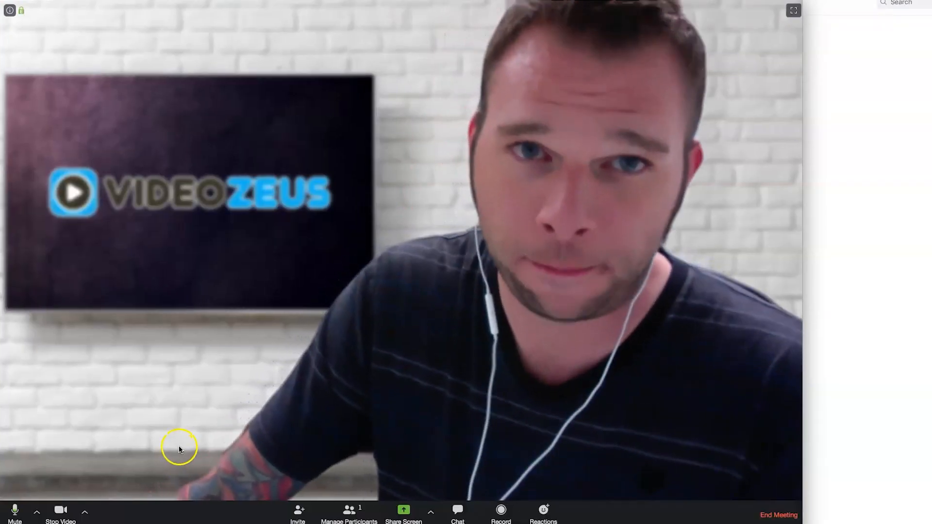
pyautogui.moveTo(92, 509)
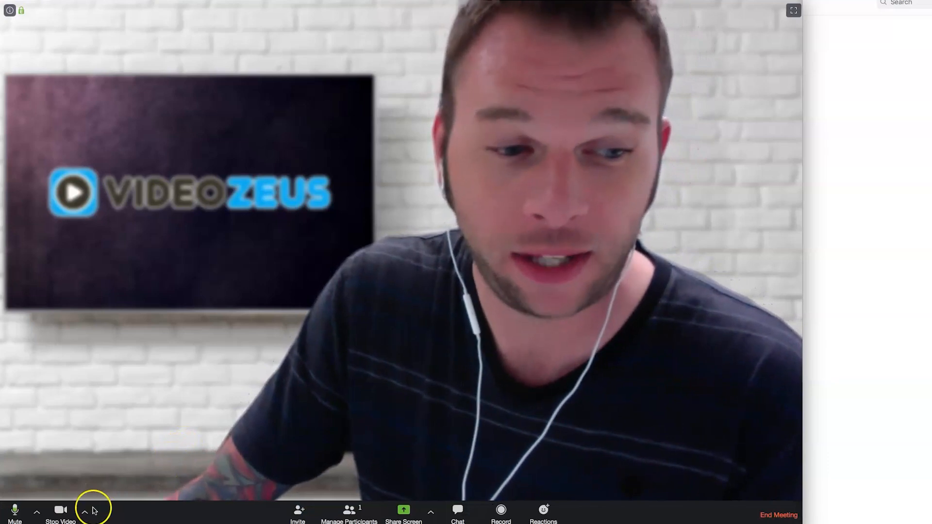
pyautogui.click(84, 512)
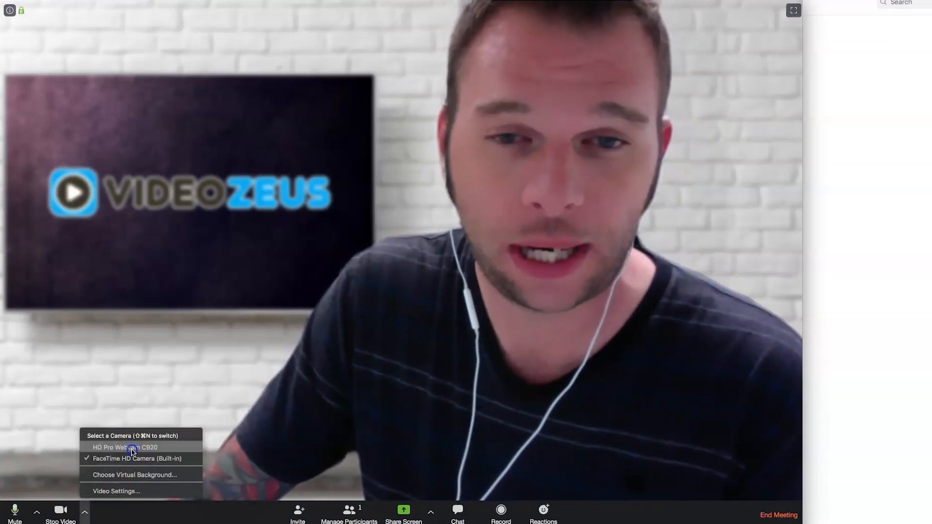
pyautogui.click(126, 447)
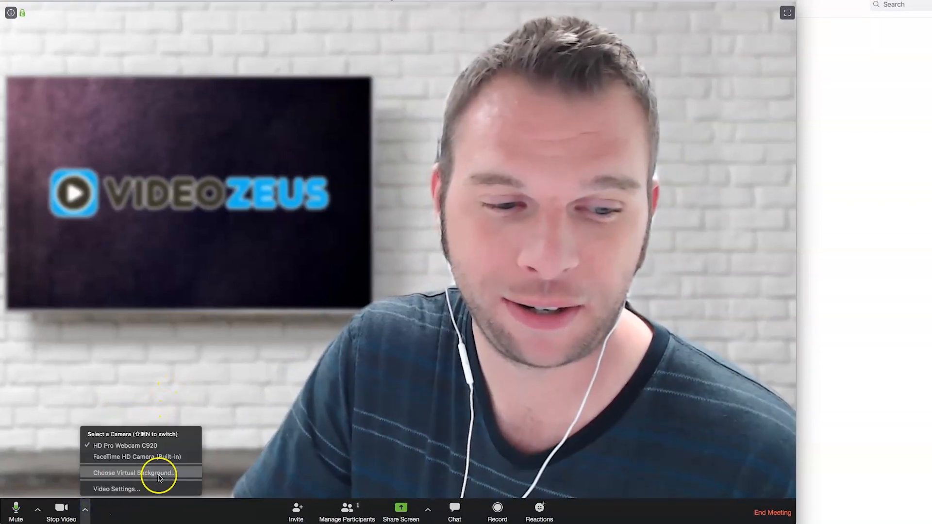
# - Try the Golden Gate, Grass and other virtual backgrounds, settling on the VideoZeus brick-wall image
pyautogui.click(133, 473)
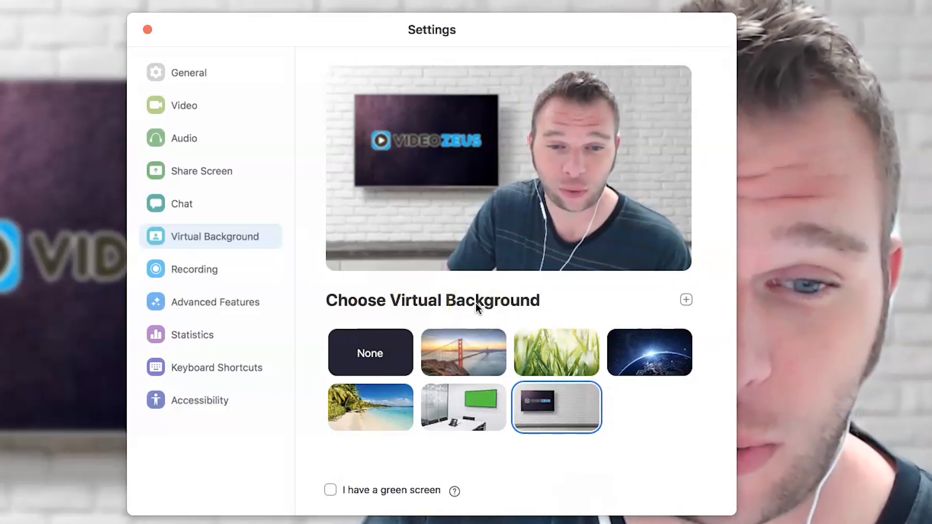
pyautogui.click(463, 351)
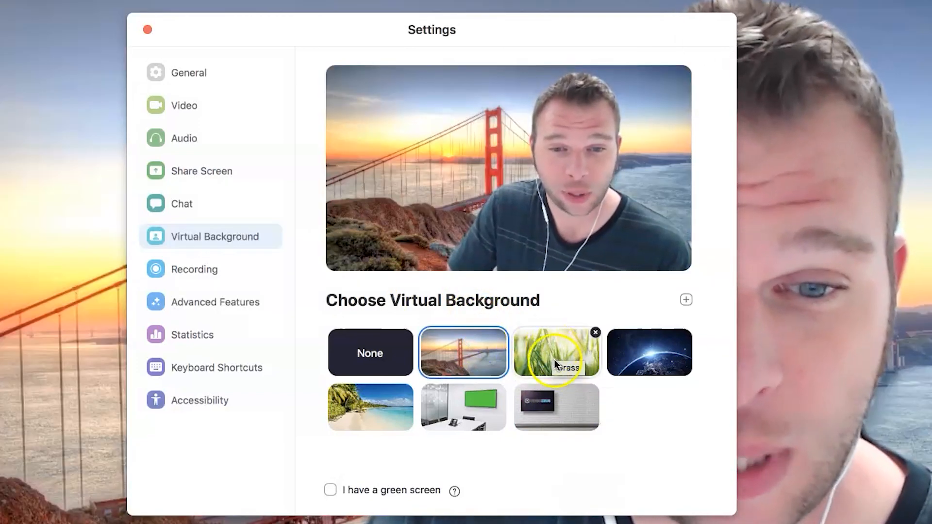
pyautogui.click(369, 407)
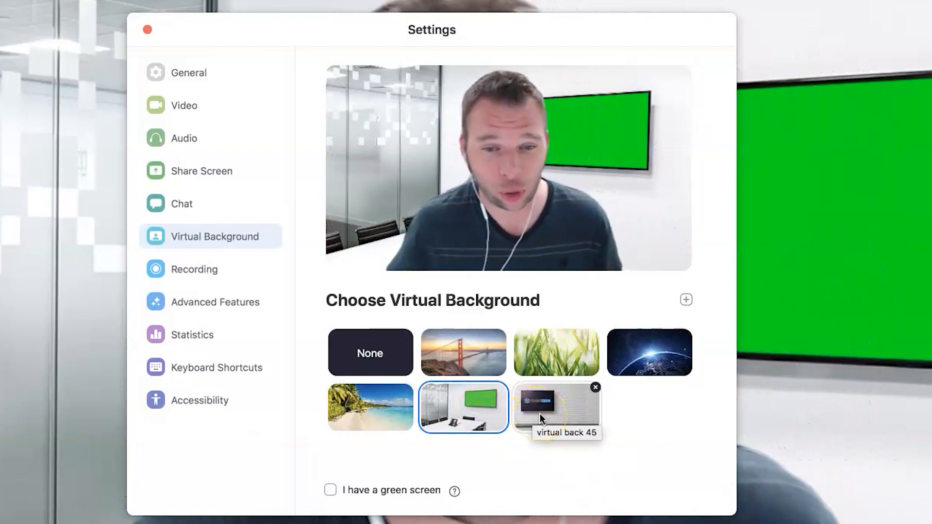
pyautogui.click(370, 353)
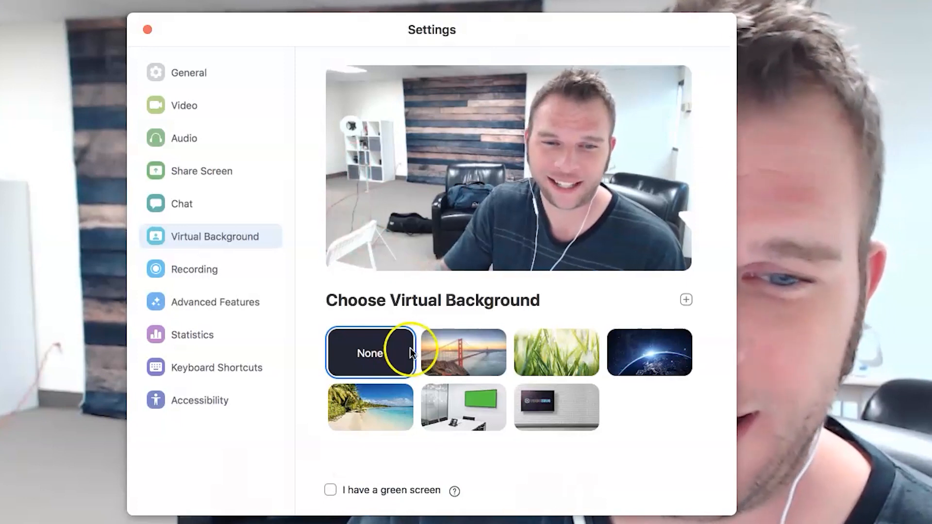
pyautogui.click(557, 406)
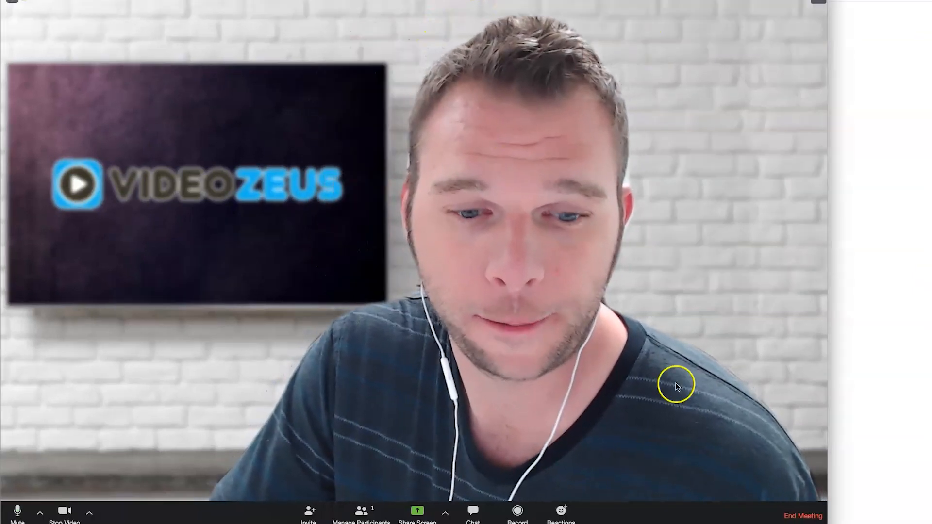
# - Bring up the full video settings from the camera options menu
pyautogui.click(90, 512)
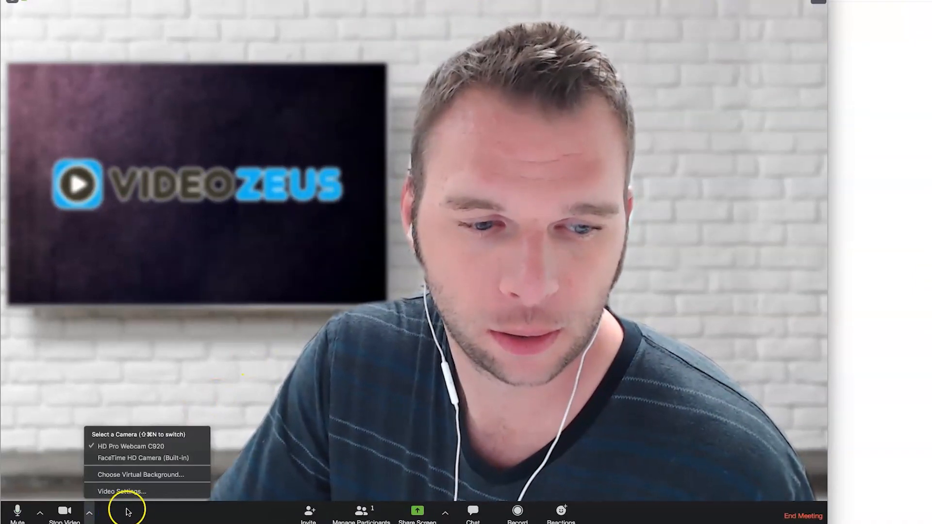
pyautogui.click(140, 475)
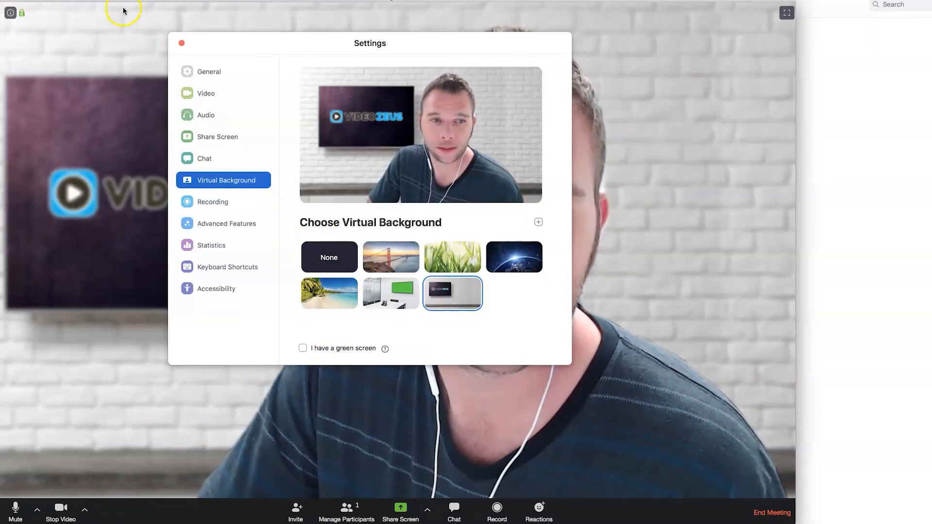
pyautogui.click(182, 43)
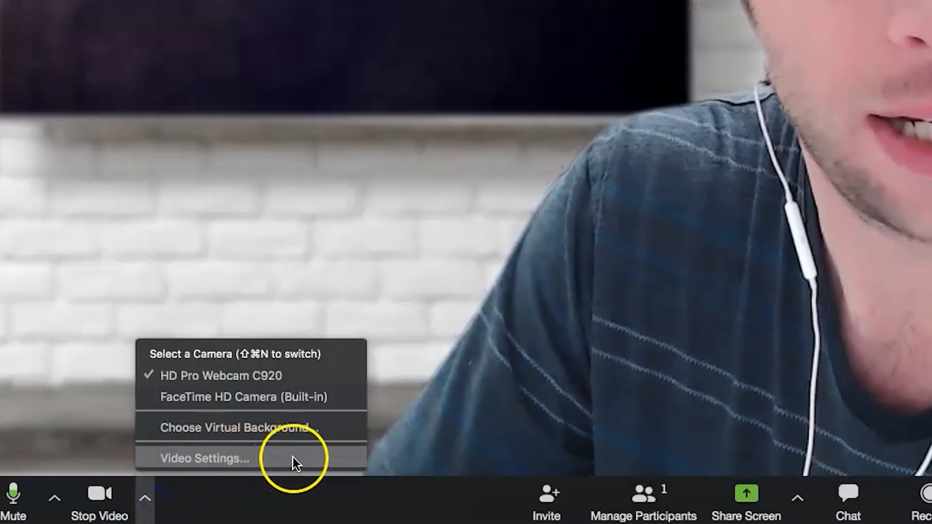
pyautogui.click(203, 457)
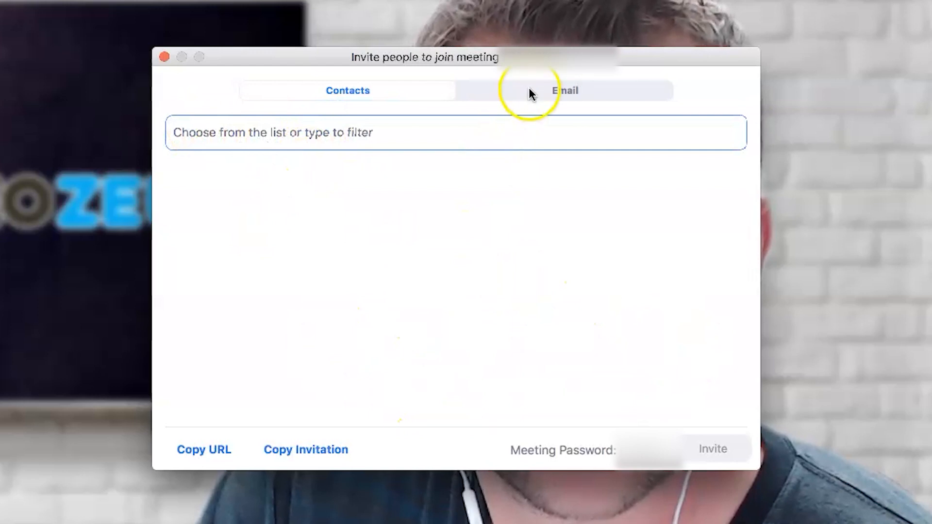
# - Copy the full email meeting invitation and paste it into the text document
pyautogui.click(564, 91)
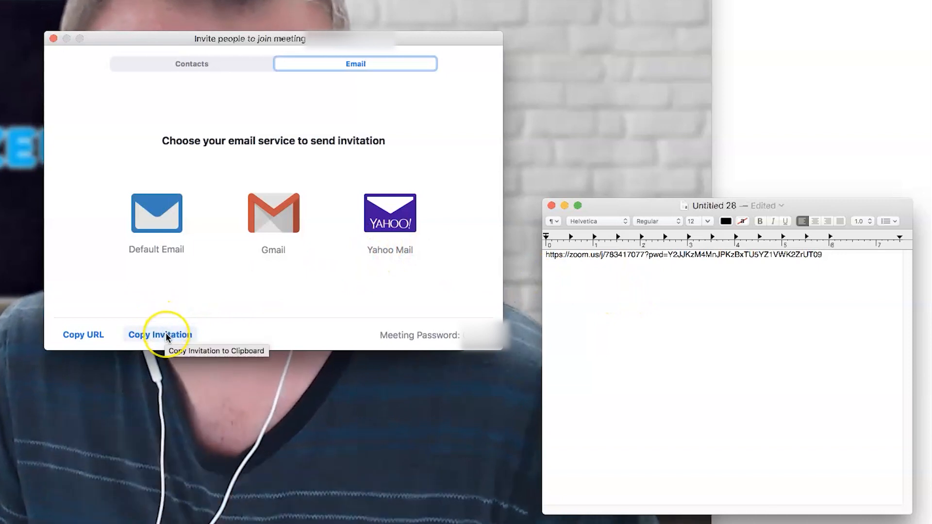
pyautogui.click(159, 335)
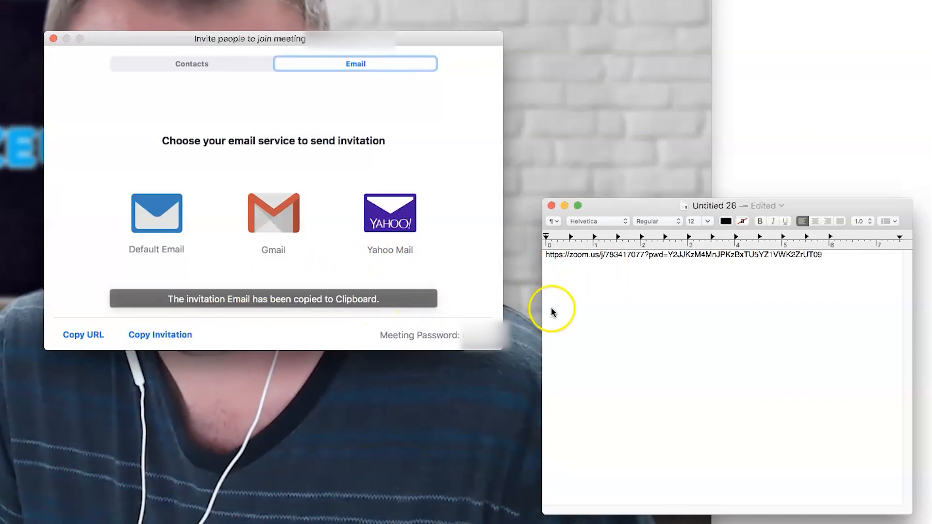
pyautogui.press('cmd+v')
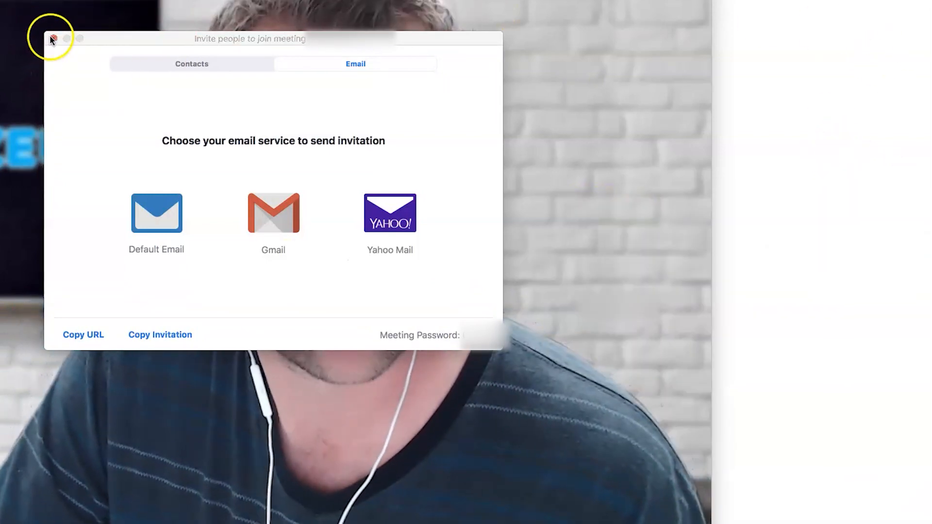
# - Open the participants list and stop participants from unmuting themselves
pyautogui.click(51, 39)
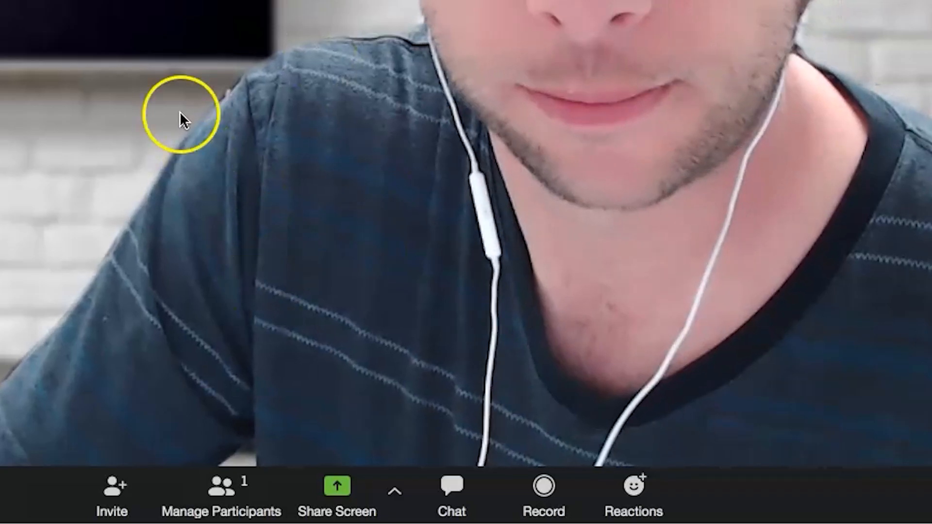
pyautogui.click(223, 496)
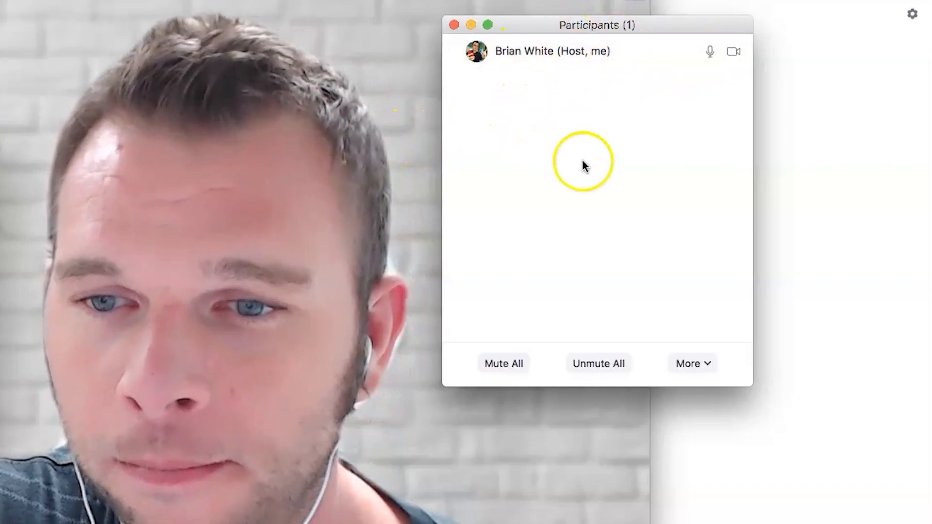
pyautogui.click(691, 363)
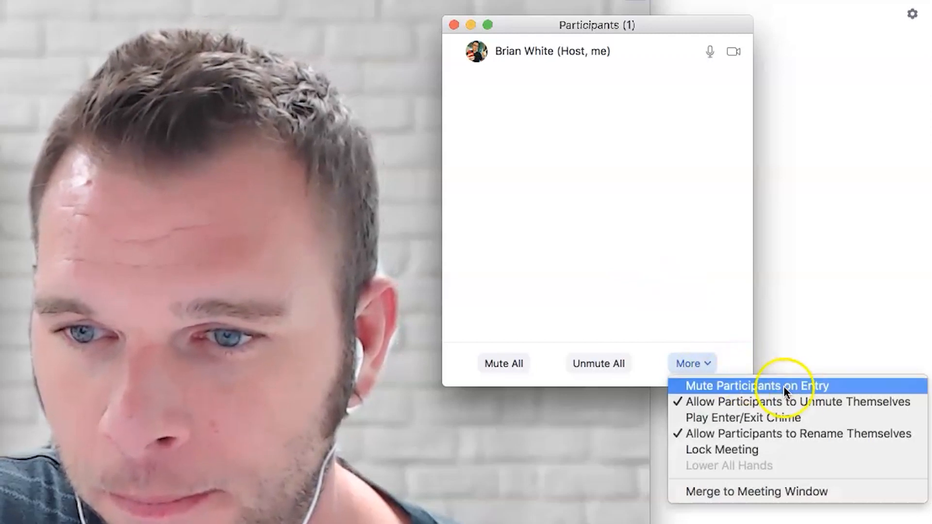
pyautogui.moveTo(799, 402)
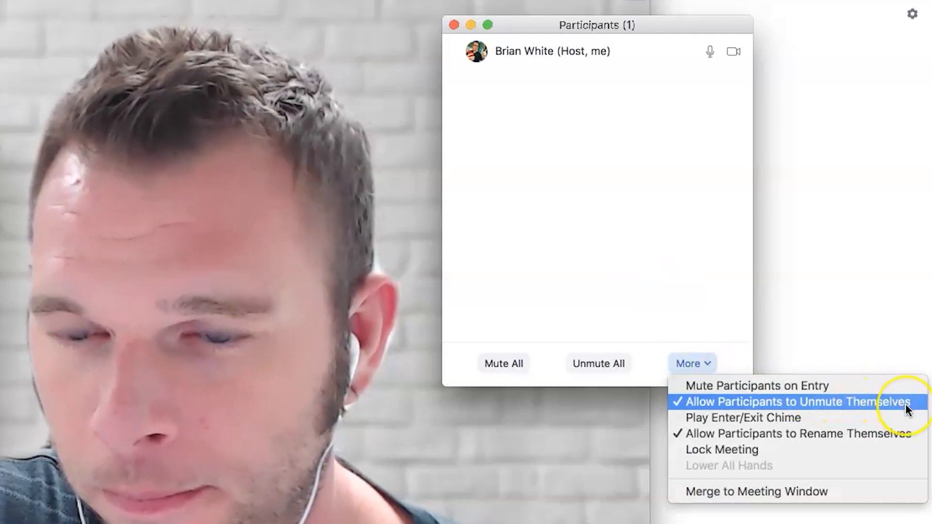
pyautogui.click(796, 401)
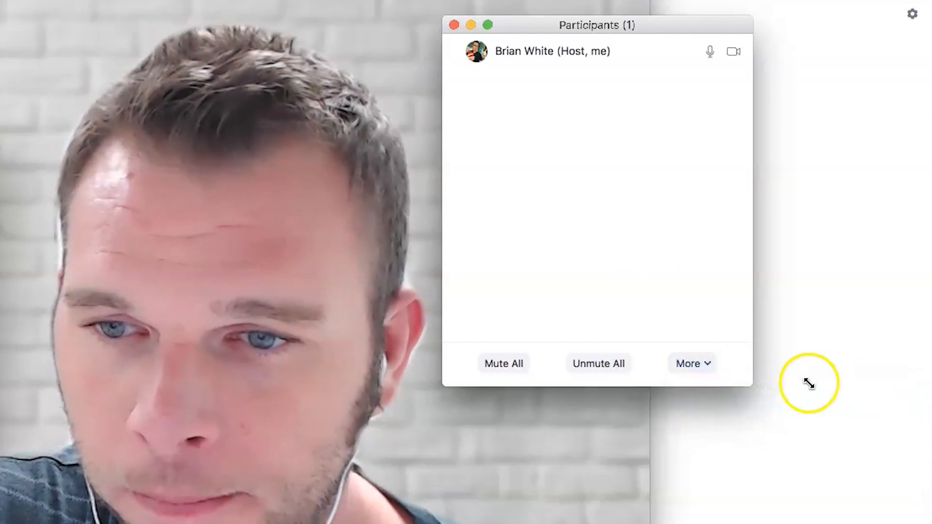
# - Toggle the enter/exit chime in the participant management options
pyautogui.click(693, 363)
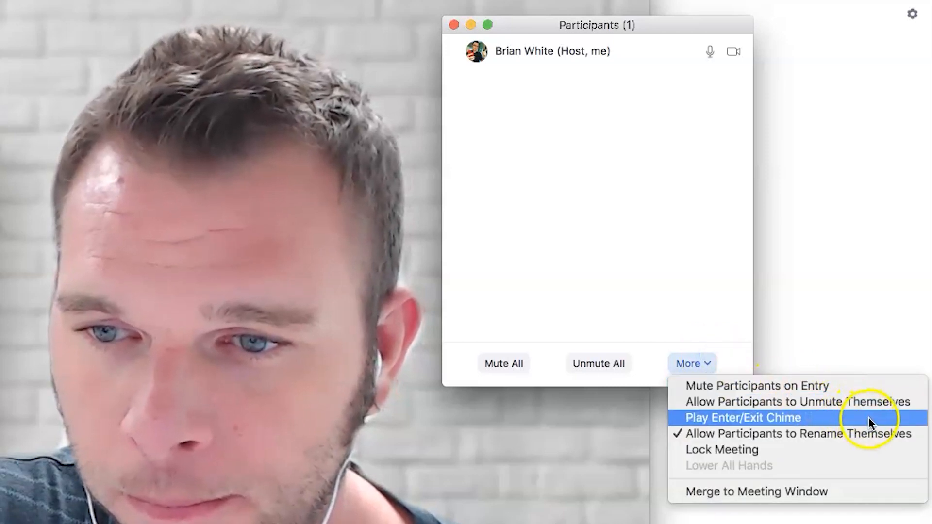
pyautogui.click(692, 364)
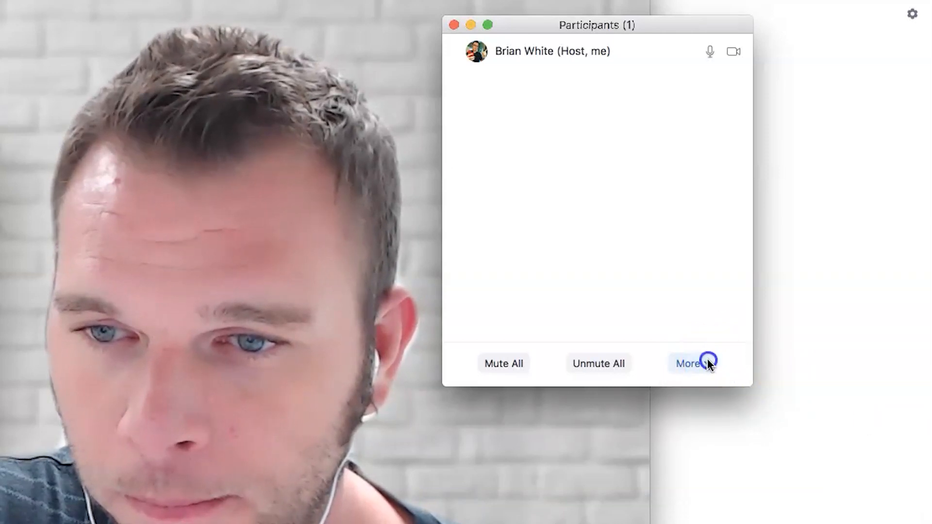
pyautogui.click(692, 363)
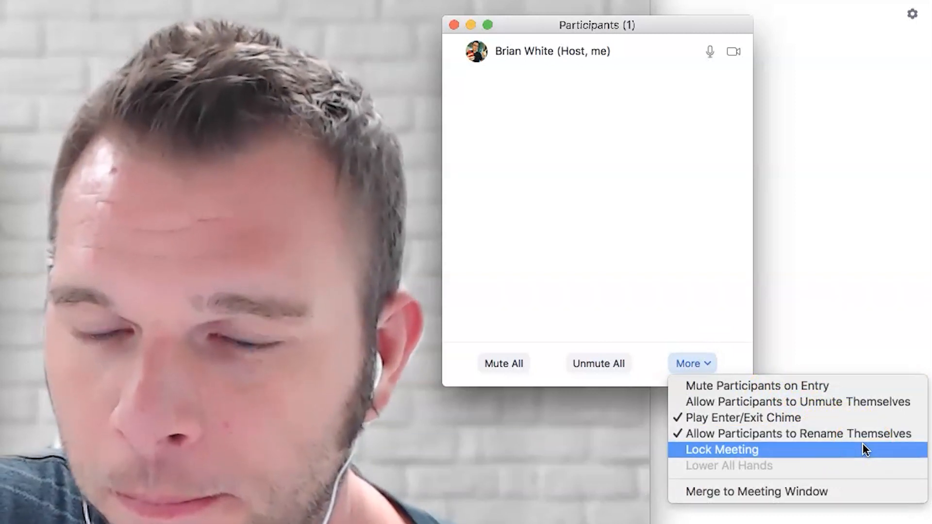
pyautogui.click(721, 449)
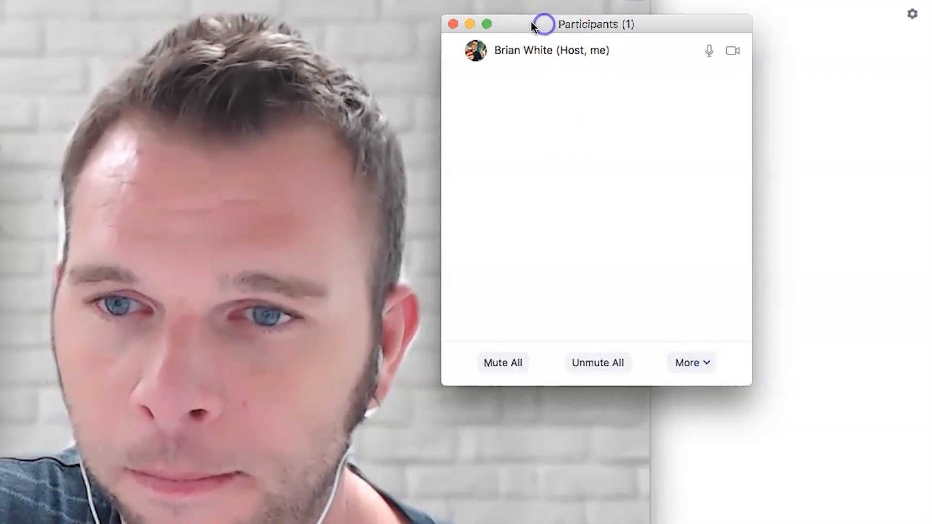
pyautogui.click(692, 362)
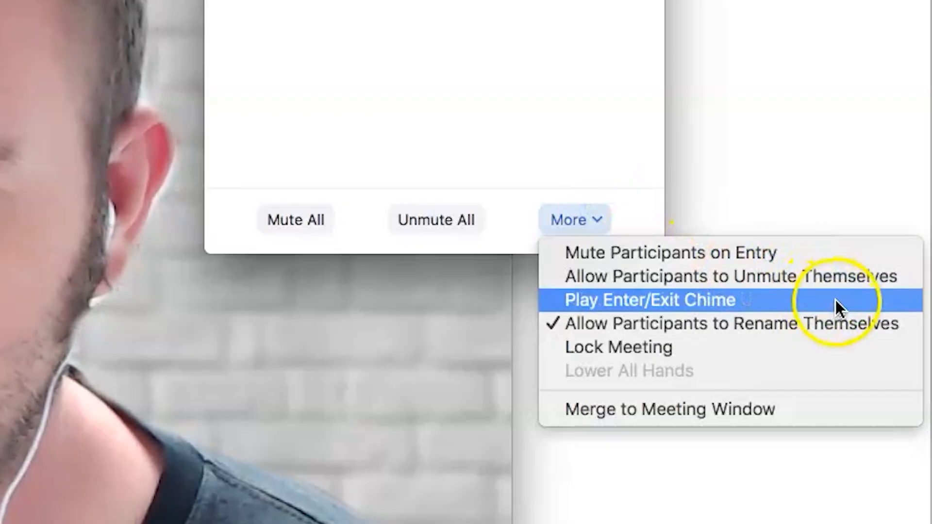
pyautogui.click(505, 362)
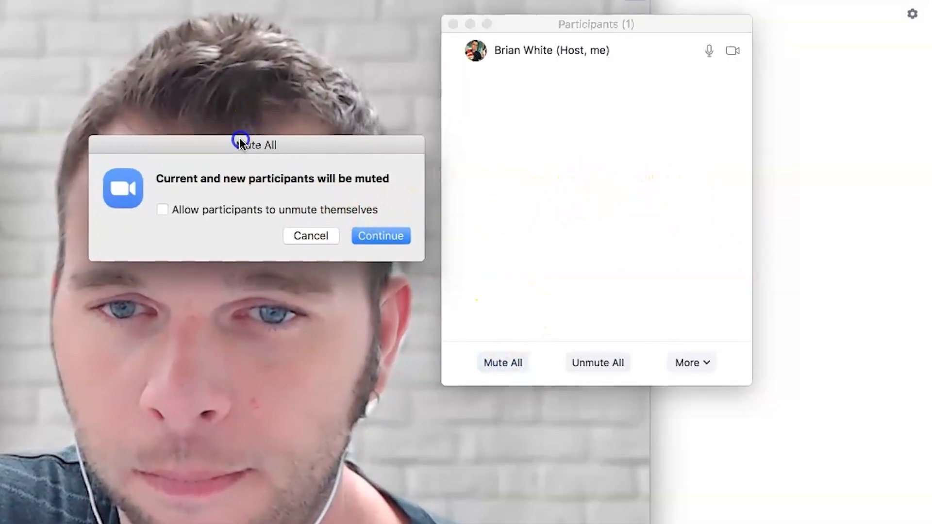
# - Confirm muting all current and new participants
pyautogui.click(380, 235)
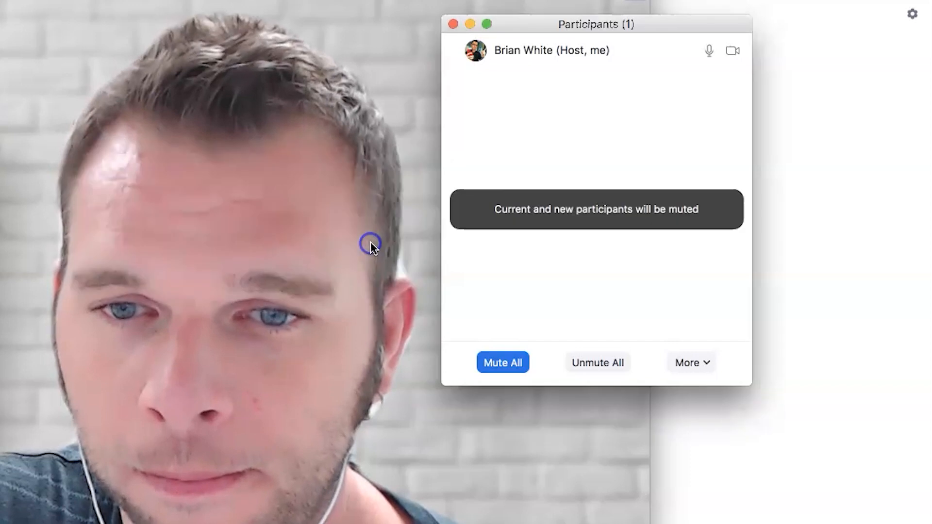
pyautogui.moveTo(668, 311)
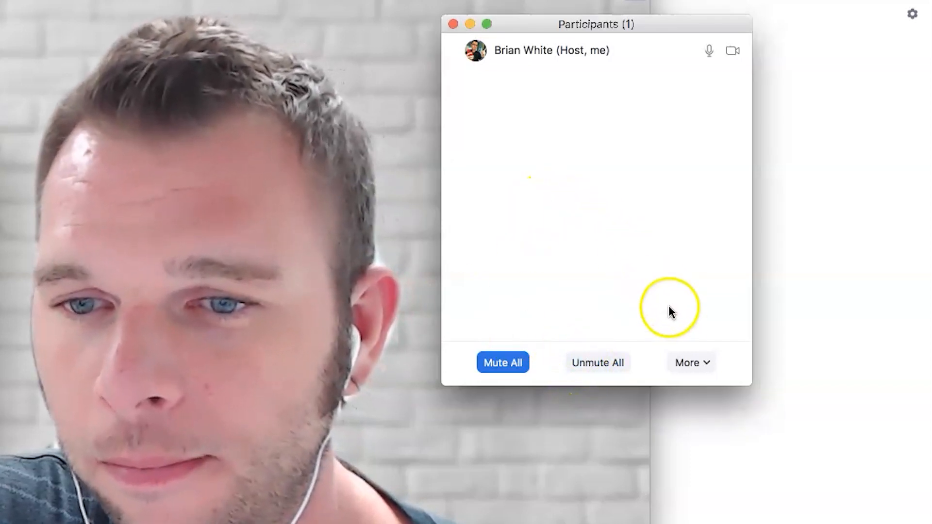
pyautogui.click(597, 363)
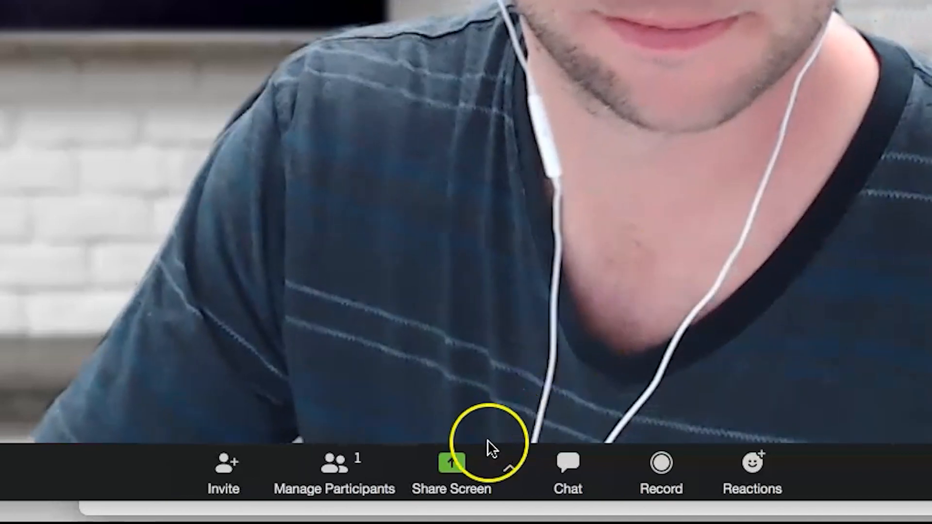
# - Start sharing the screen showing the Morning Fame research page
pyautogui.click(453, 470)
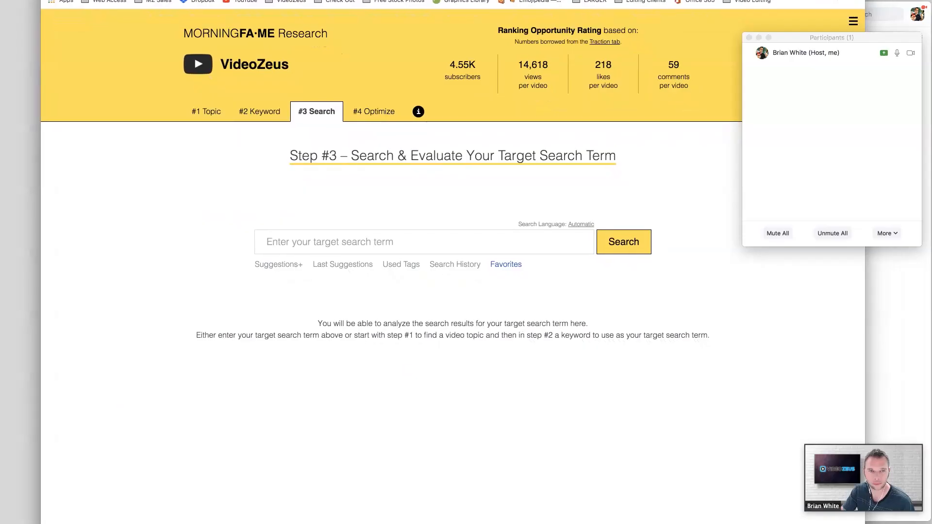
pyautogui.moveTo(460, 147)
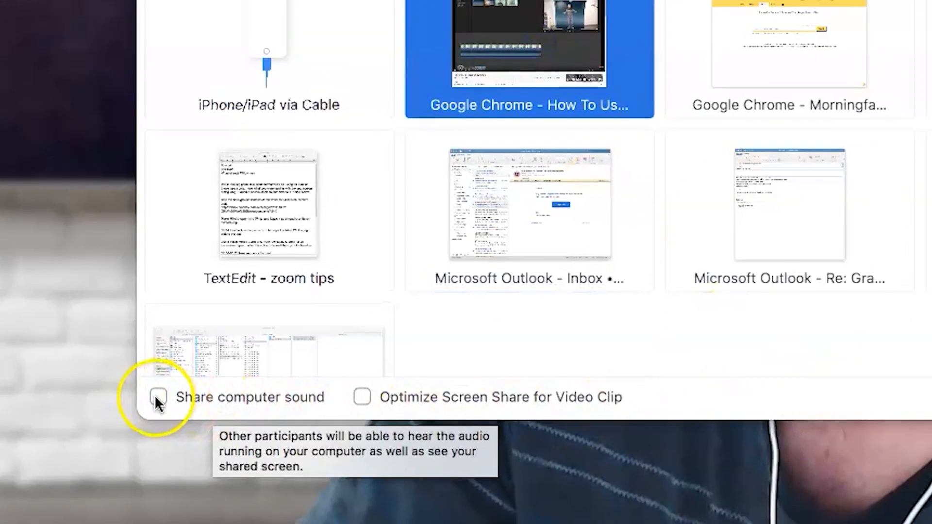
# - Enable Share computer sound and Optimize Screen Share for Video Clip in the share picker
pyautogui.click(158, 397)
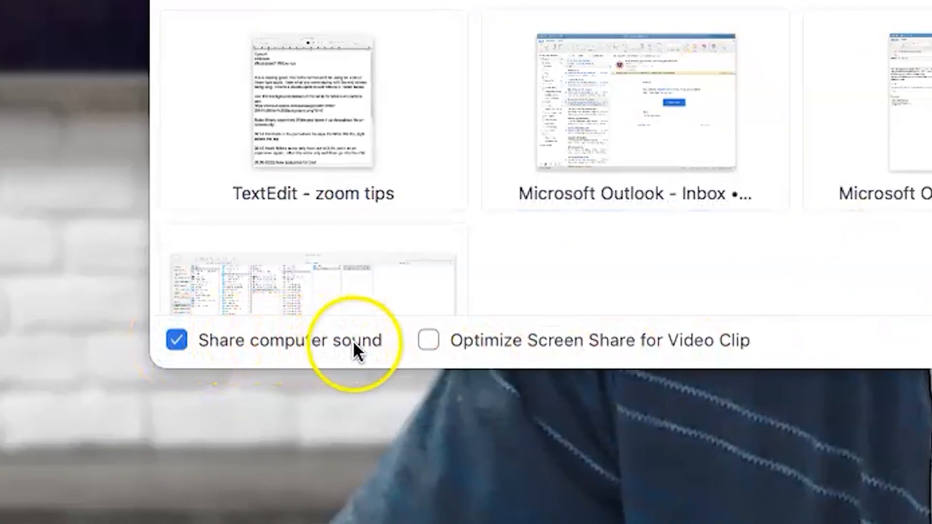
pyautogui.moveTo(429, 340)
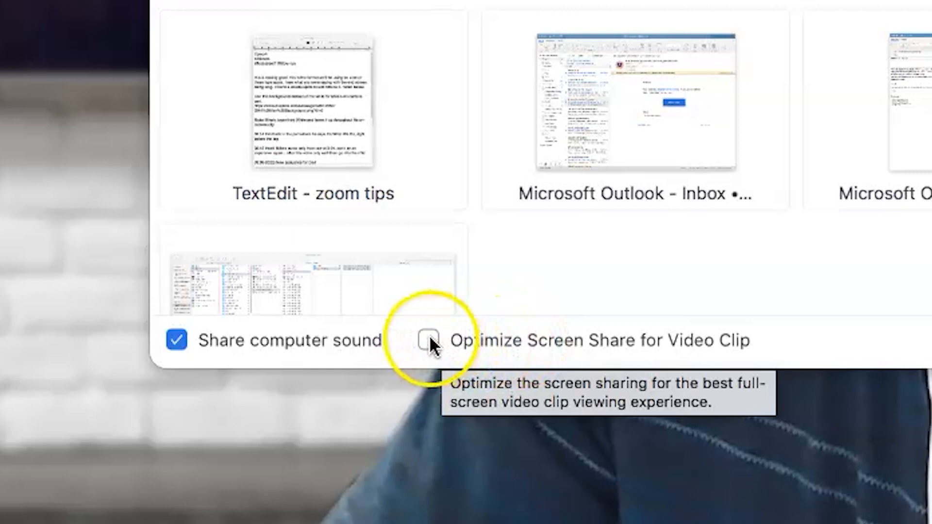
pyautogui.click(430, 340)
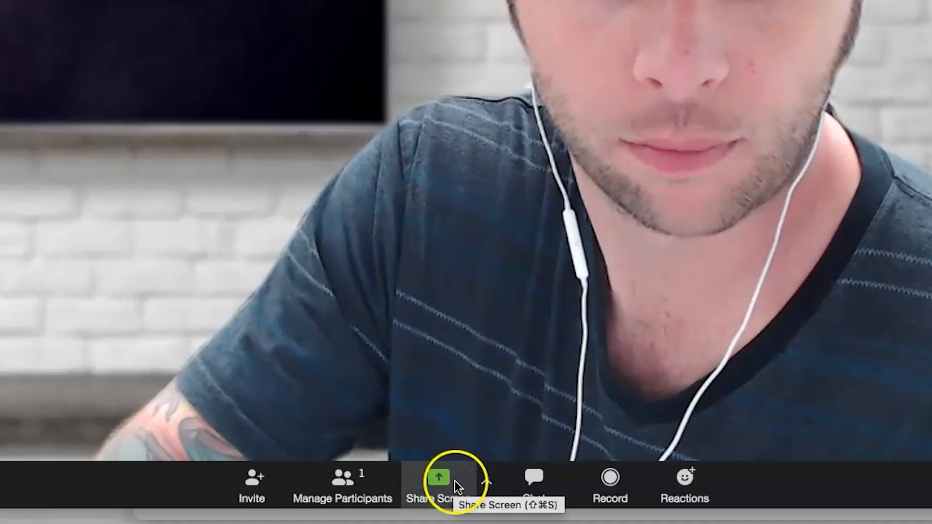
# - Share Content from 2nd Camera from the Advanced share options with the meeting
pyautogui.click(442, 476)
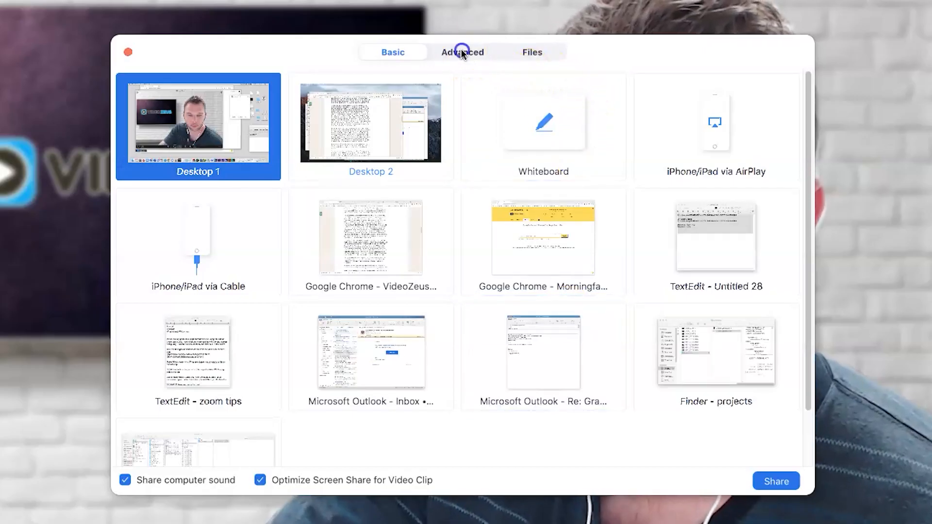
pyautogui.click(462, 52)
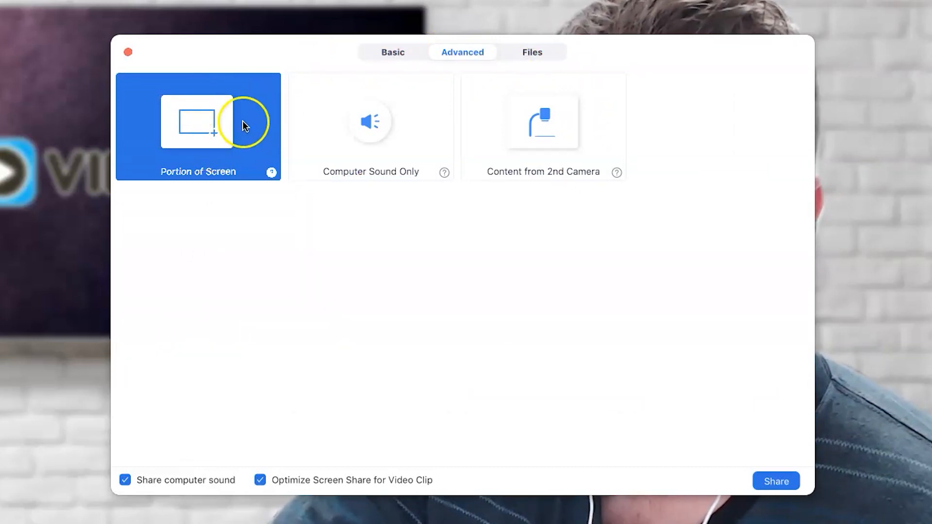
pyautogui.click(542, 123)
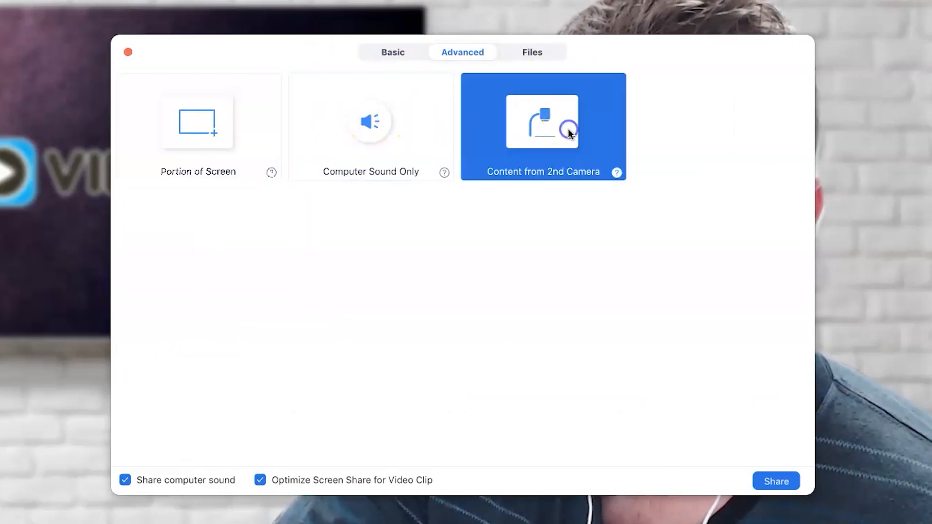
pyautogui.moveTo(674, 280)
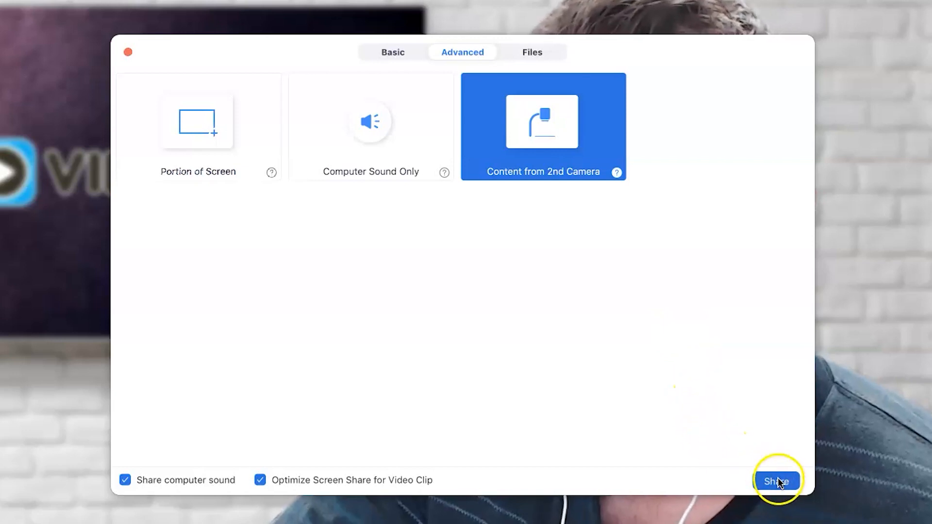
pyautogui.click(776, 481)
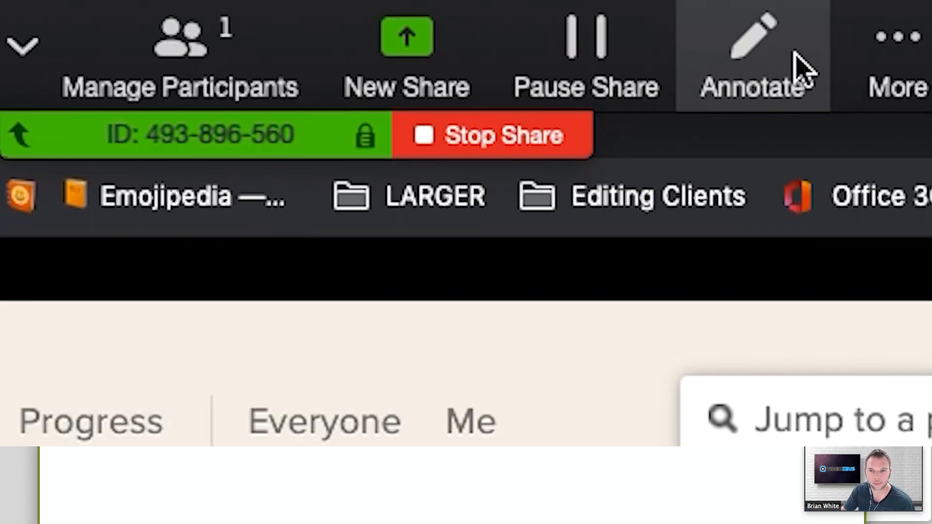
# - Draw annotations over the shared research page, then clear them all
pyautogui.click(753, 53)
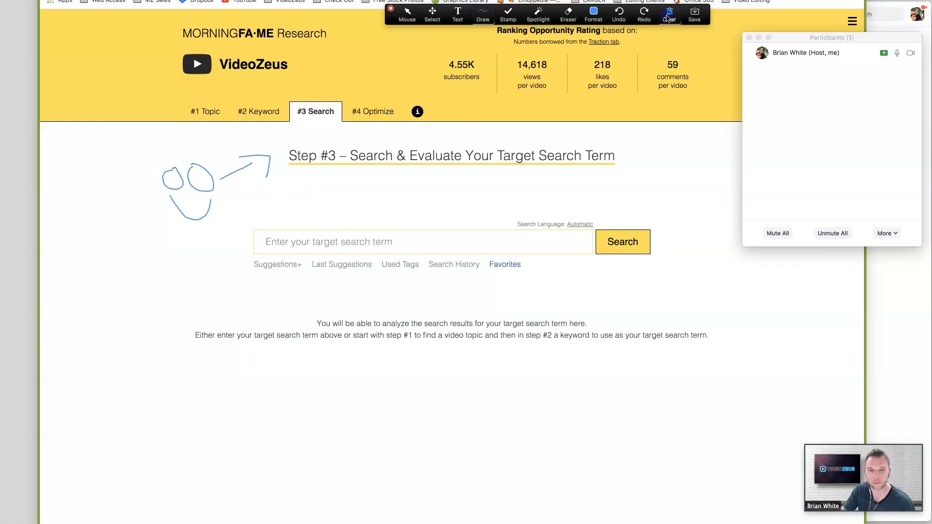
pyautogui.click(669, 15)
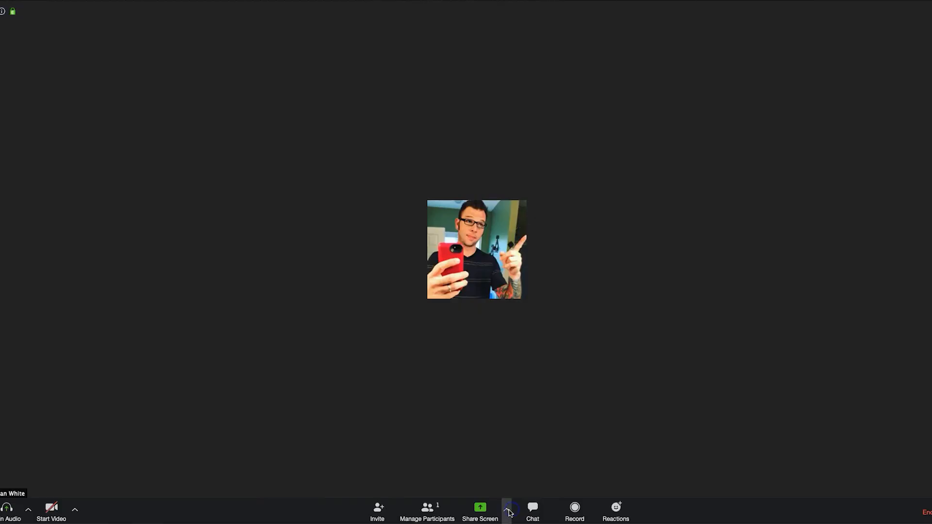
pyautogui.click(509, 513)
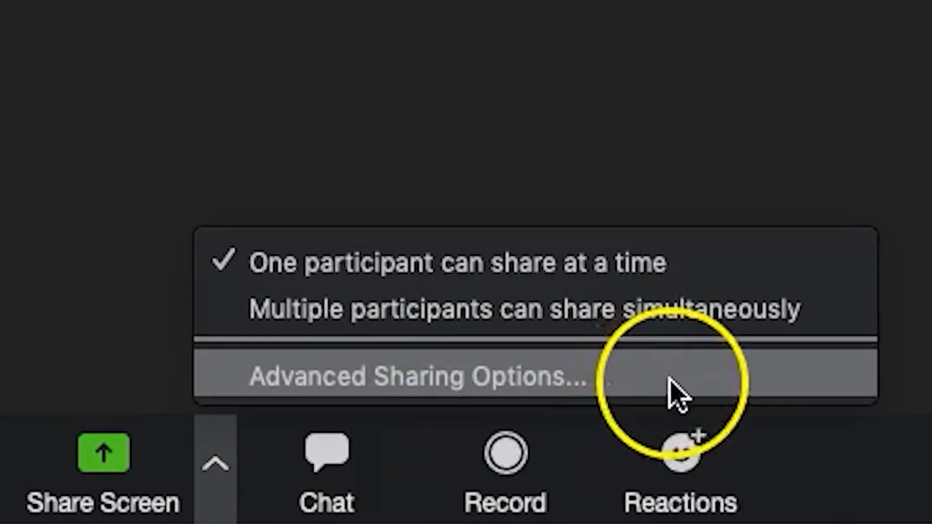
pyautogui.click(416, 378)
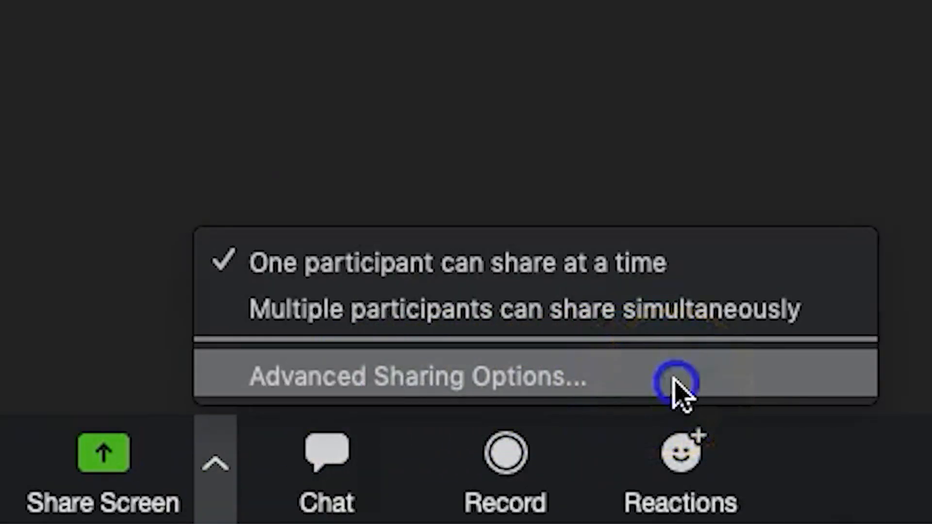
pyautogui.click(416, 378)
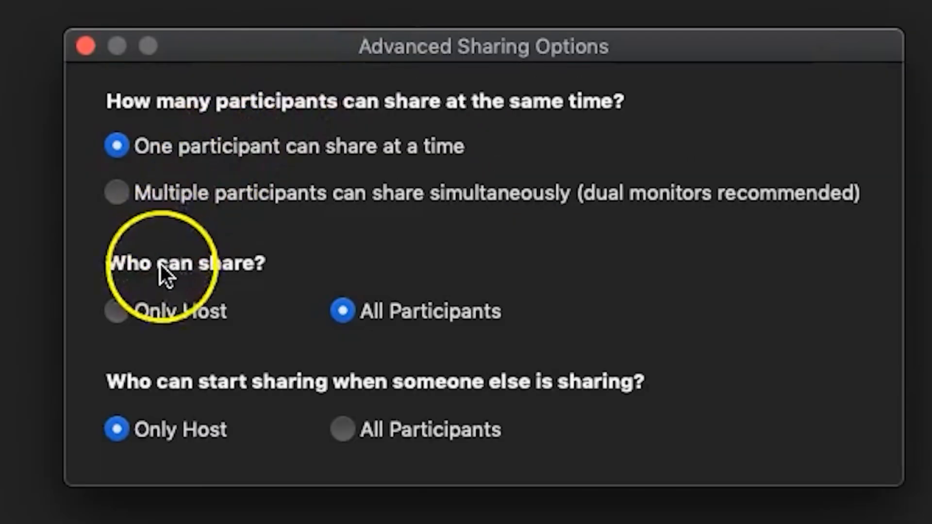
pyautogui.click(115, 311)
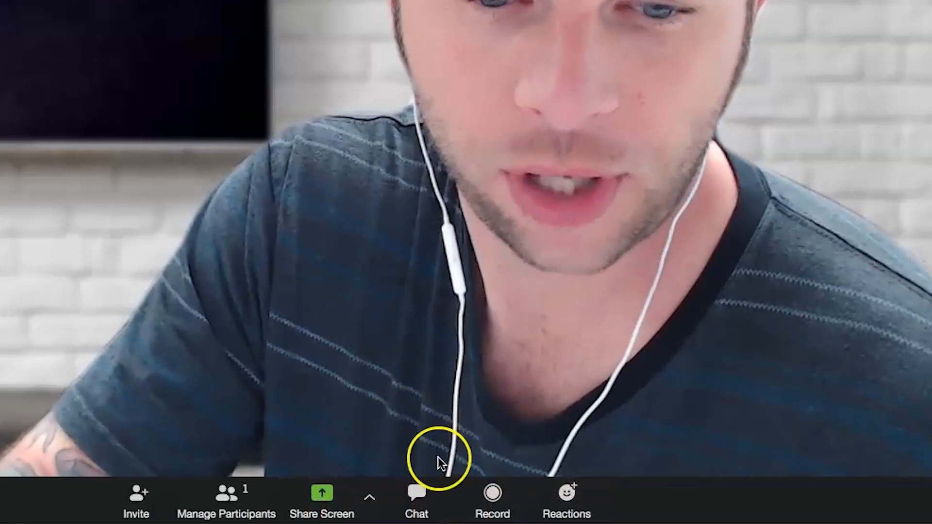
# - Write 'Hello group' in the meeting chat addressed to Everyone
pyautogui.click(417, 504)
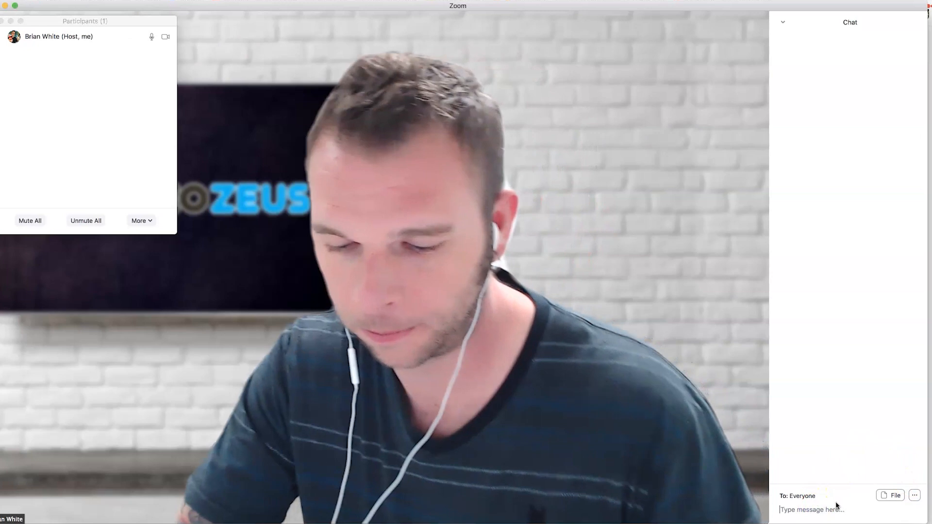
pyautogui.write('Hello gou')
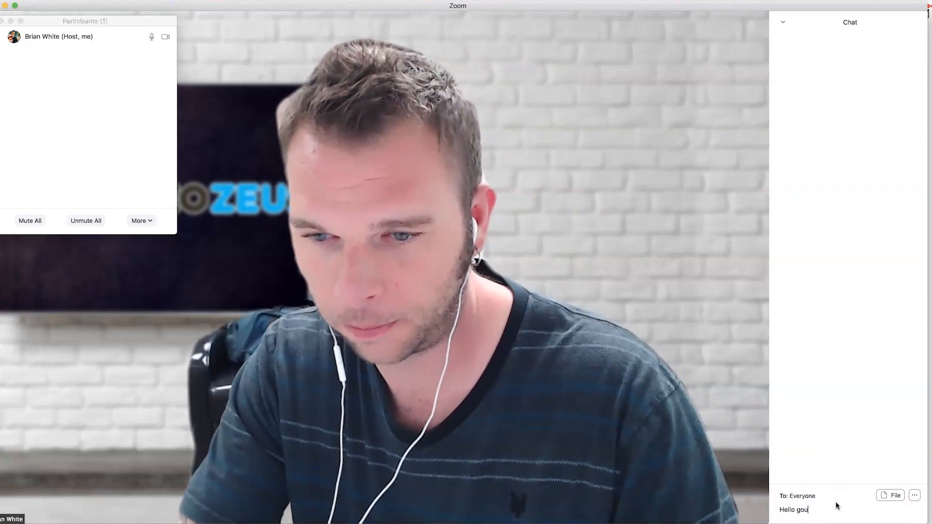
pyautogui.write('roup')
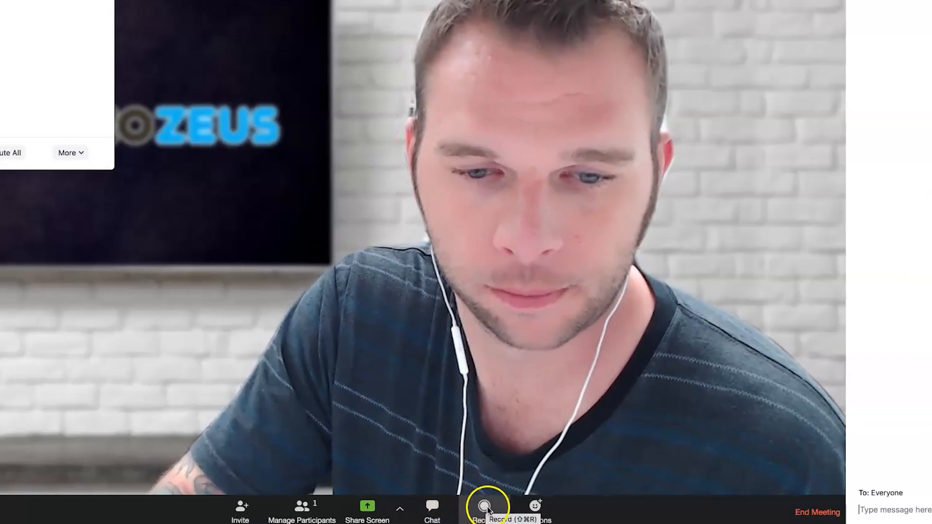
# - Record the meeting, view participants as a grid, and resume the paused recording
pyautogui.click(485, 506)
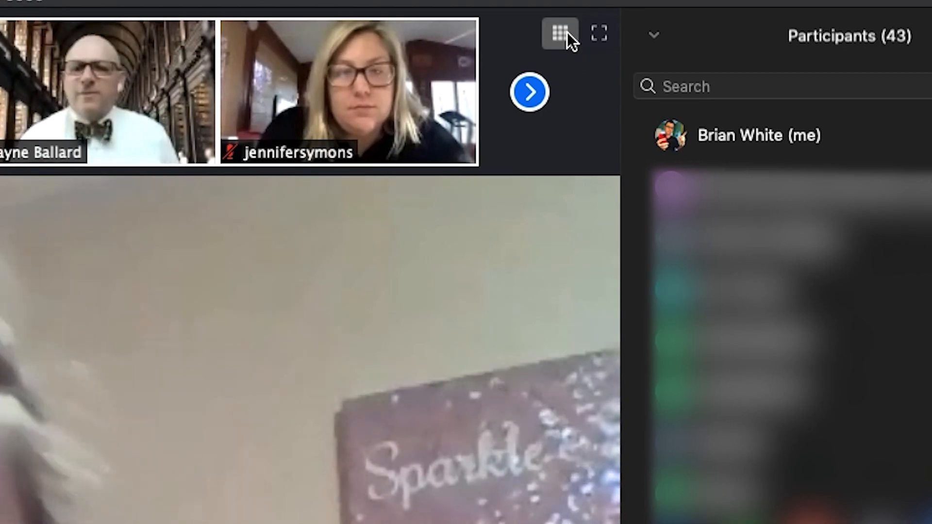
pyautogui.click(557, 33)
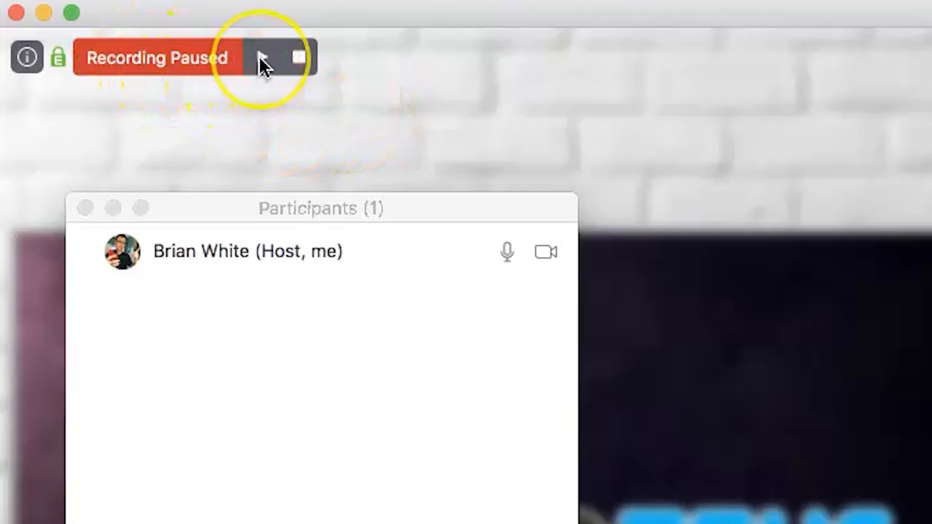
pyautogui.click(272, 57)
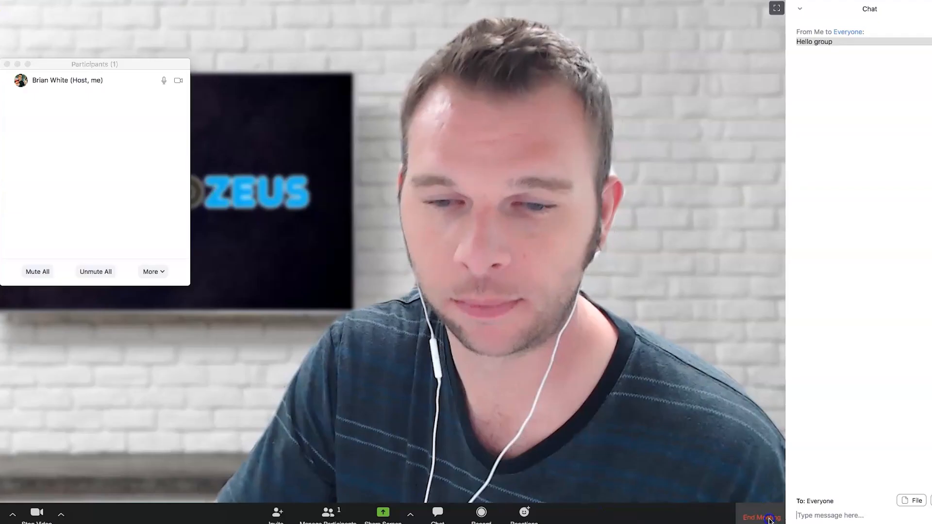
# - End the meeting for all and select playback.m3u in the saved recording folder
pyautogui.click(762, 517)
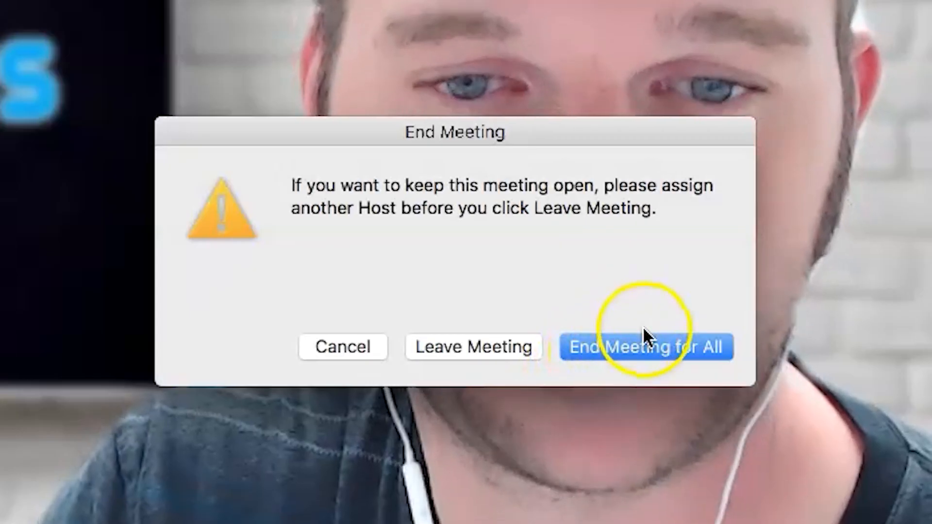
pyautogui.click(644, 346)
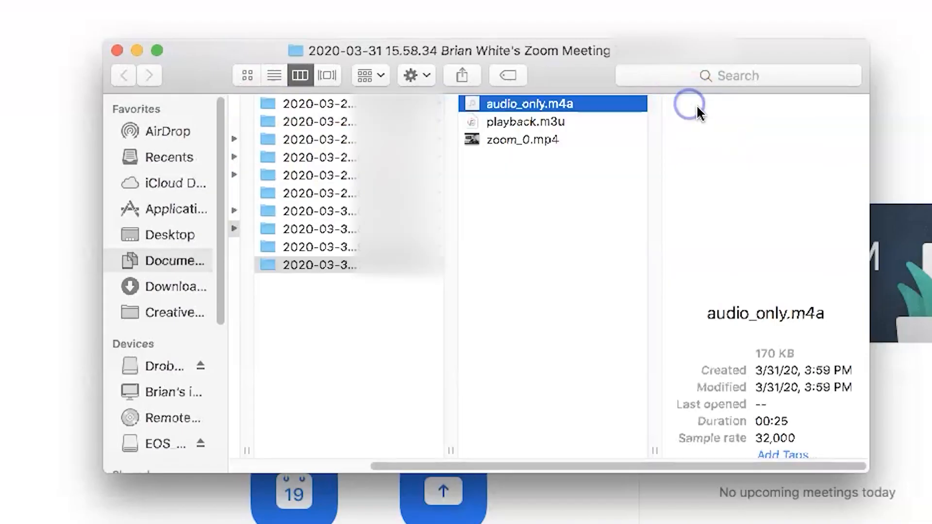
pyautogui.click(525, 122)
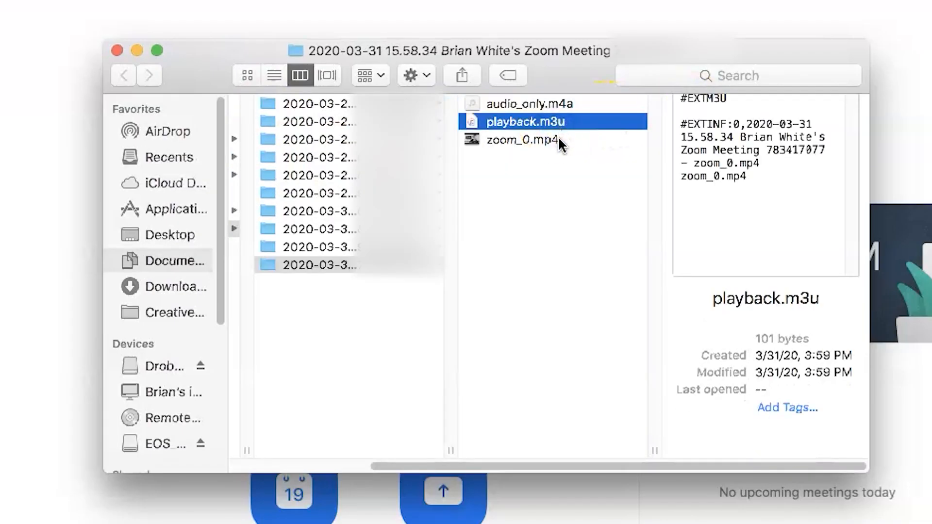